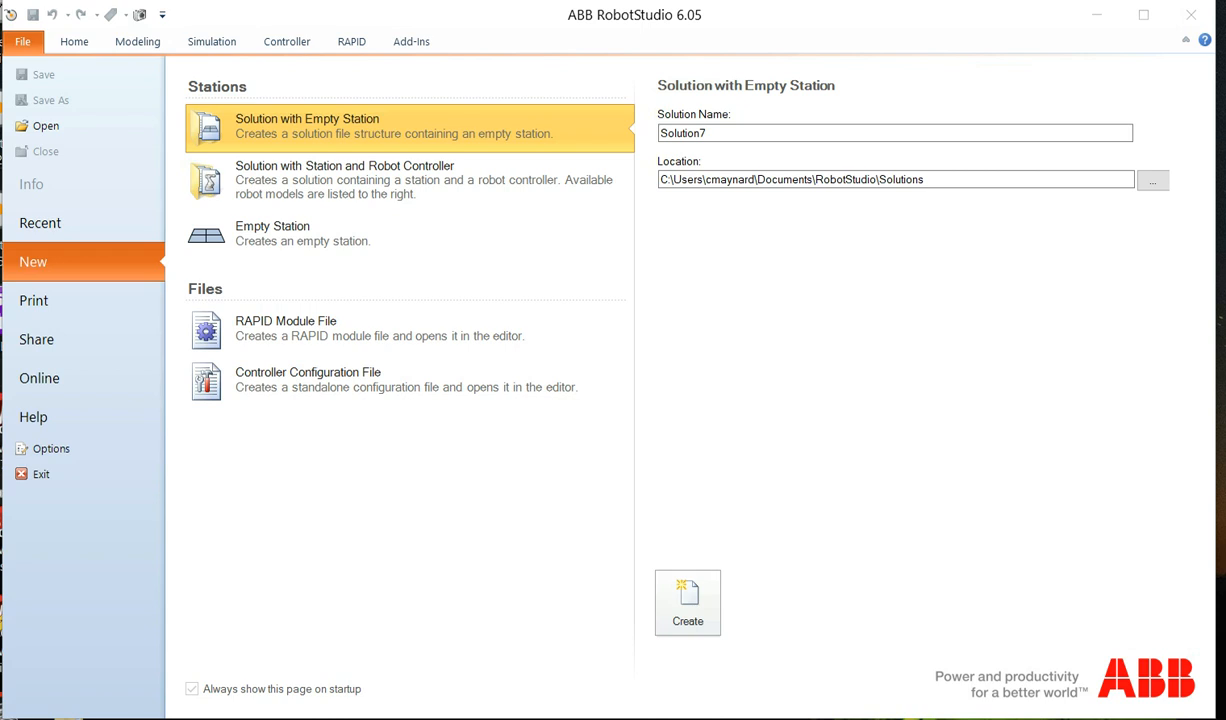
mouse_move(762, 430)
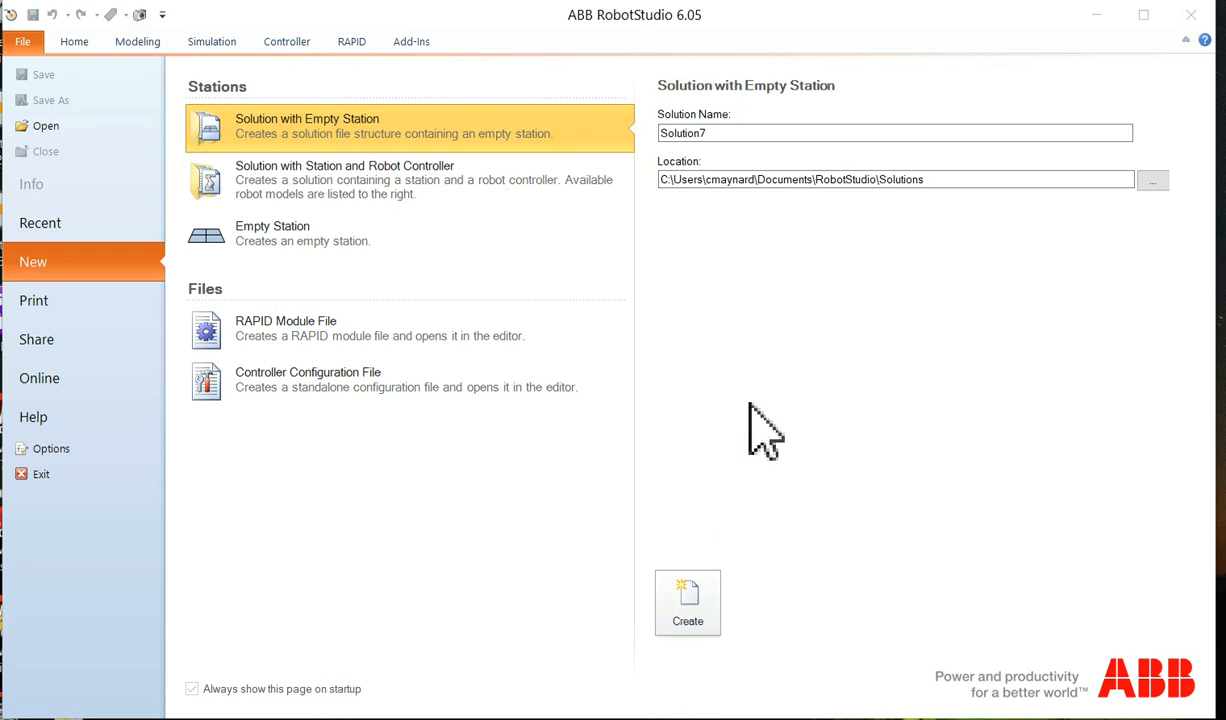
mouse_move(145, 220)
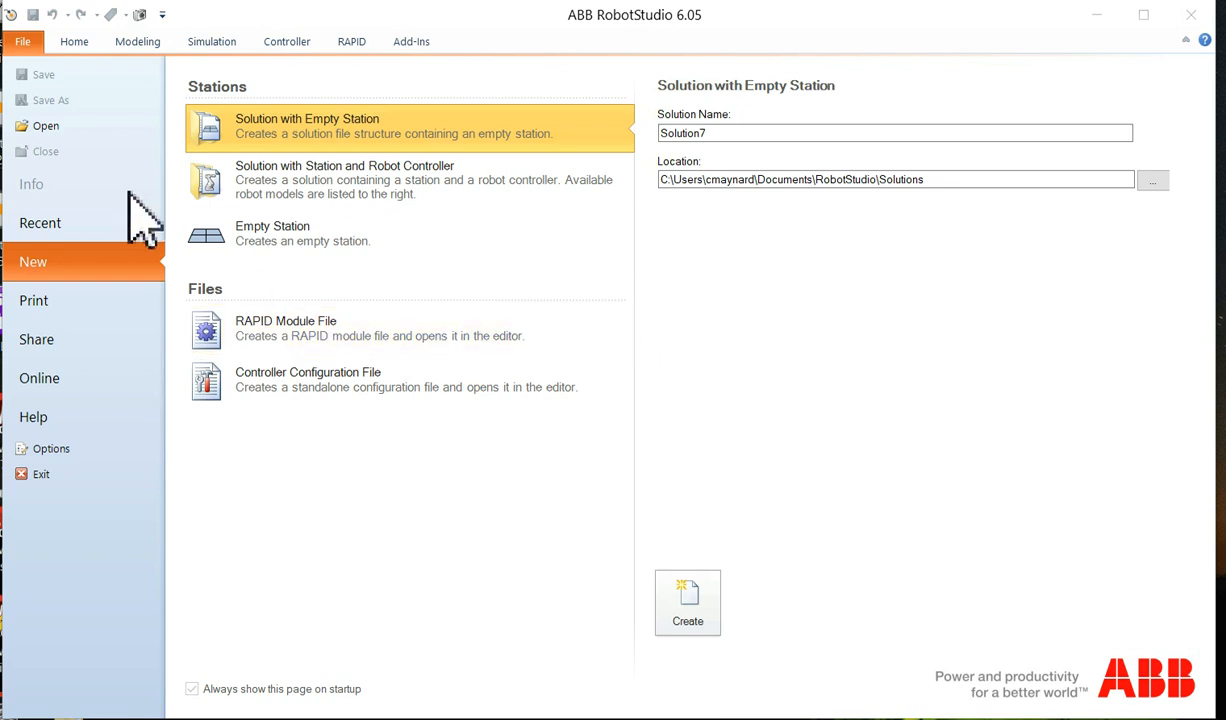
Open the Exploring station from the CourseWare V2 Stations folder
left_click(45, 125)
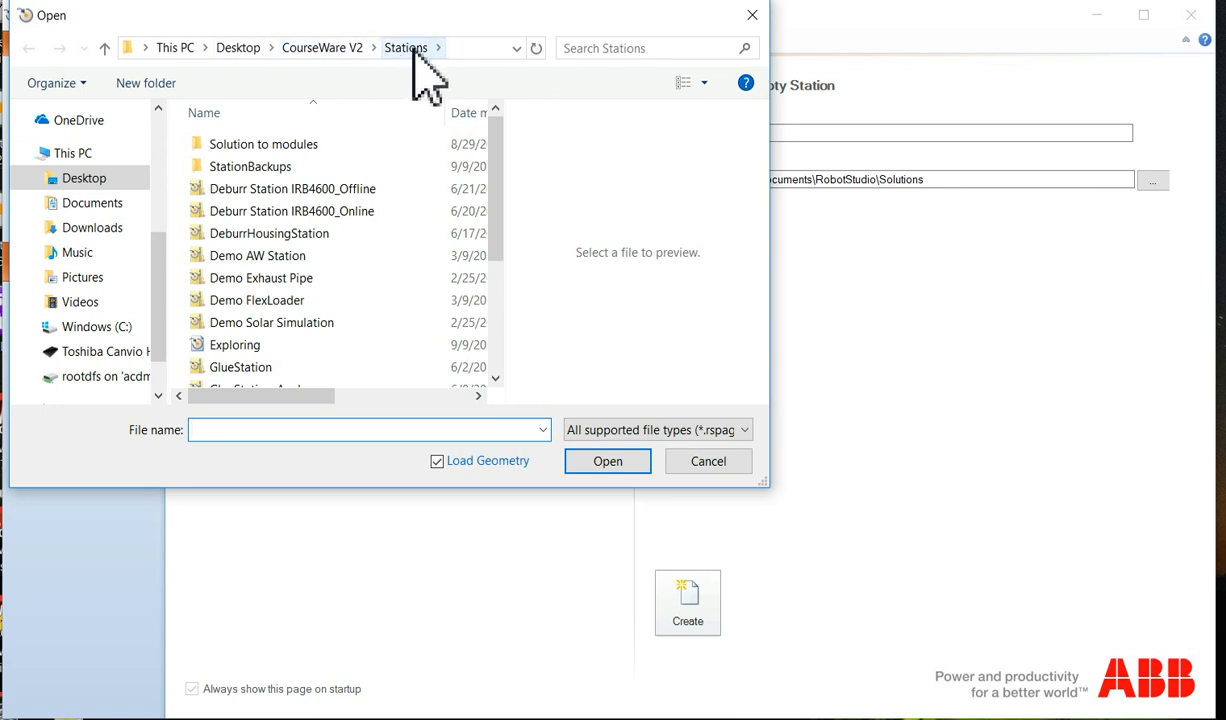
mouse_move(403, 125)
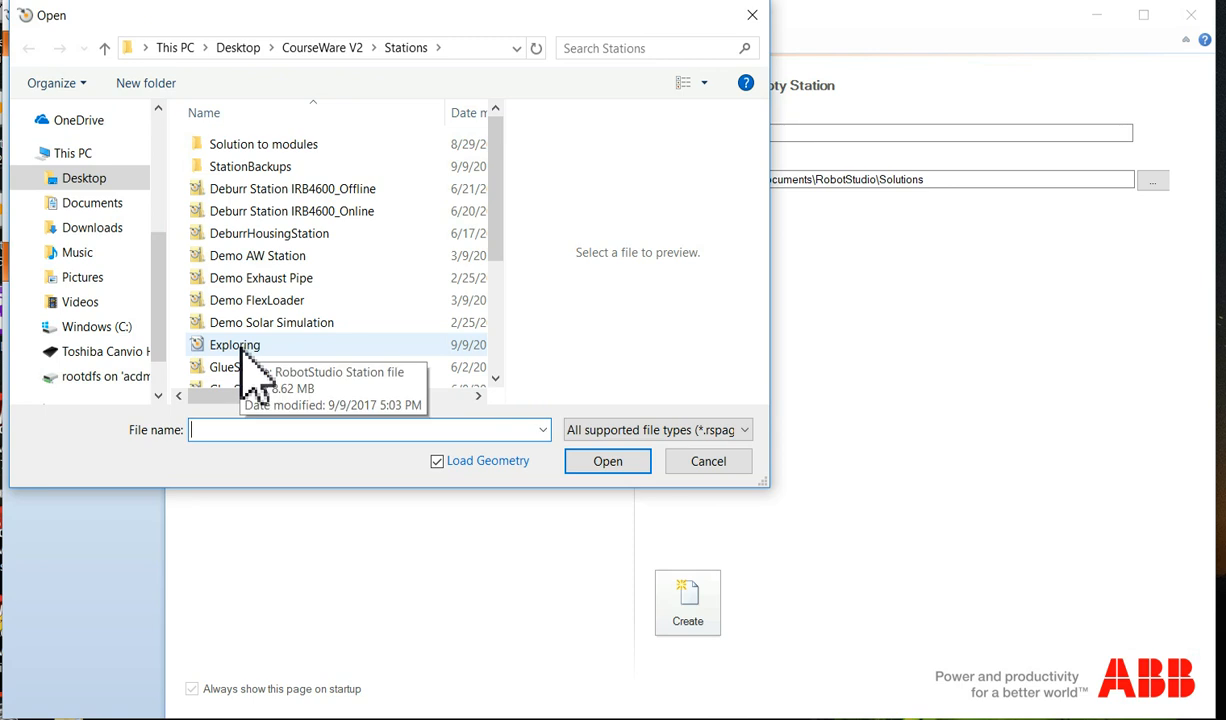
left_click(234, 344)
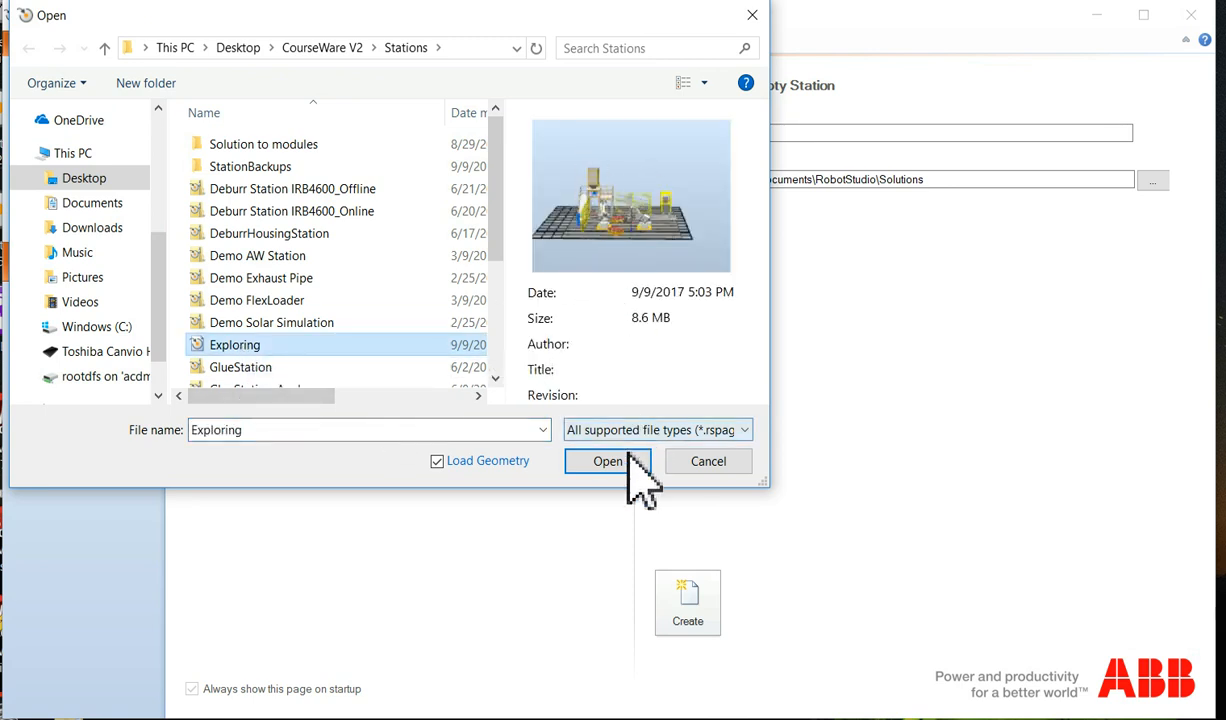
left_click(608, 461)
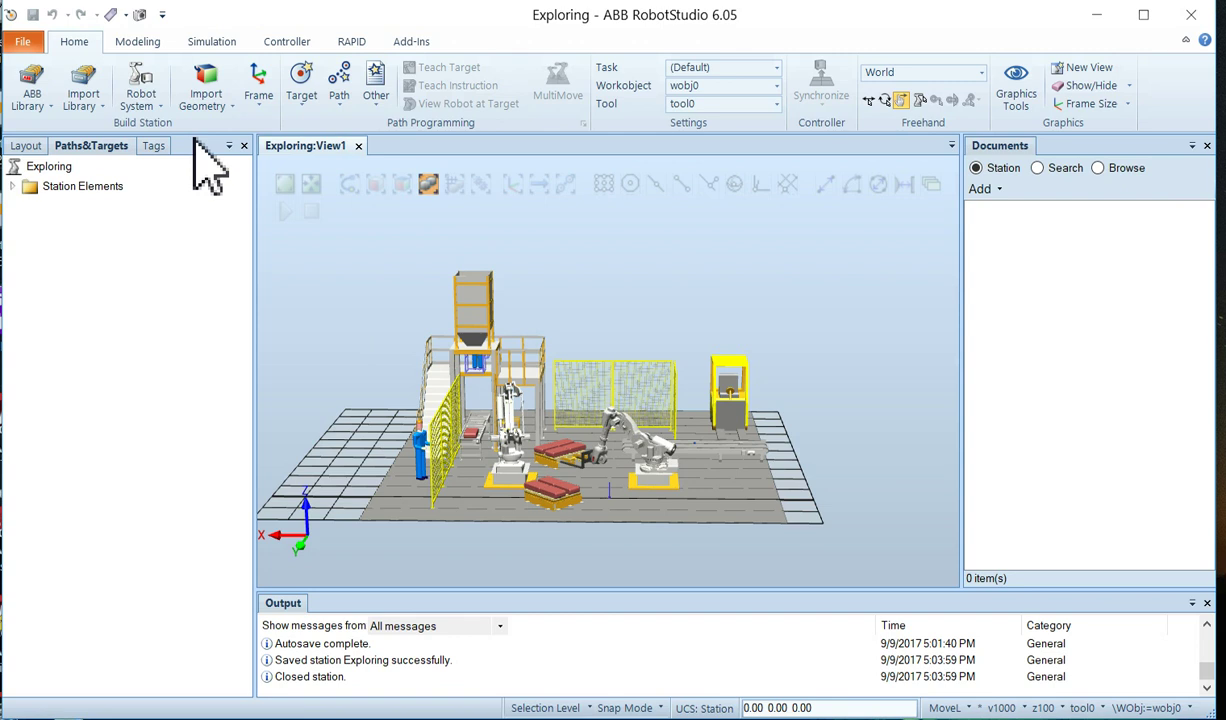
mouse_move(170, 25)
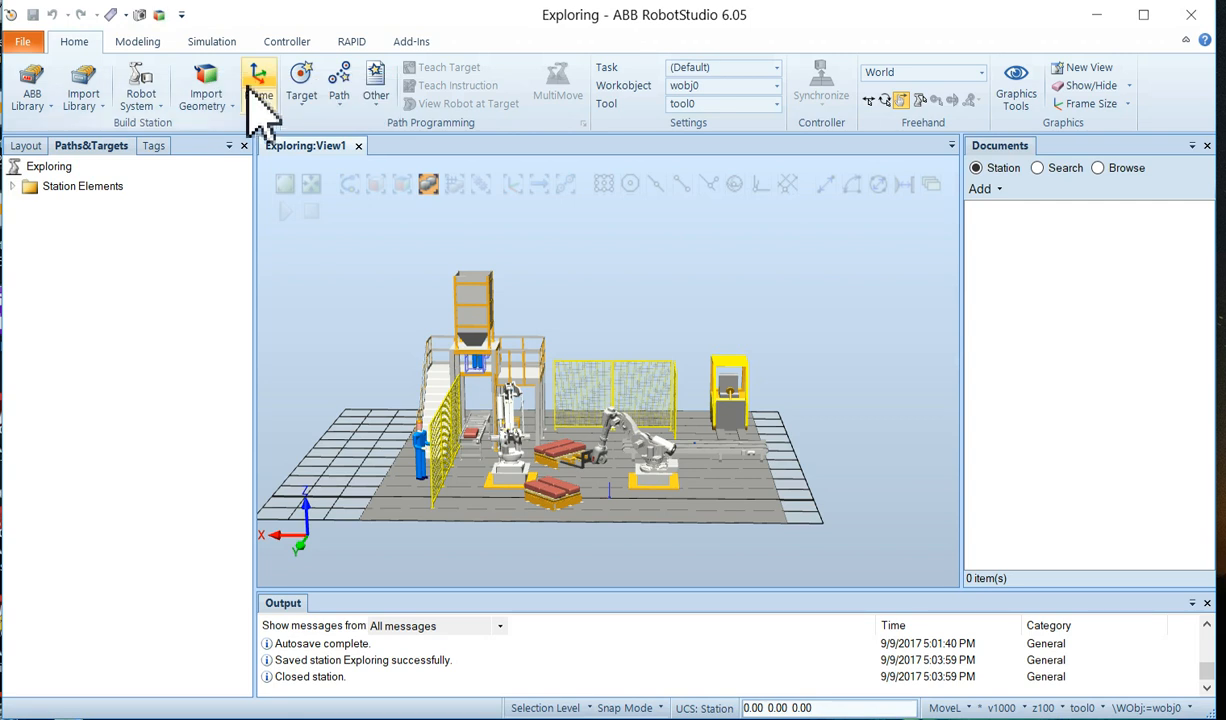
mouse_move(160, 14)
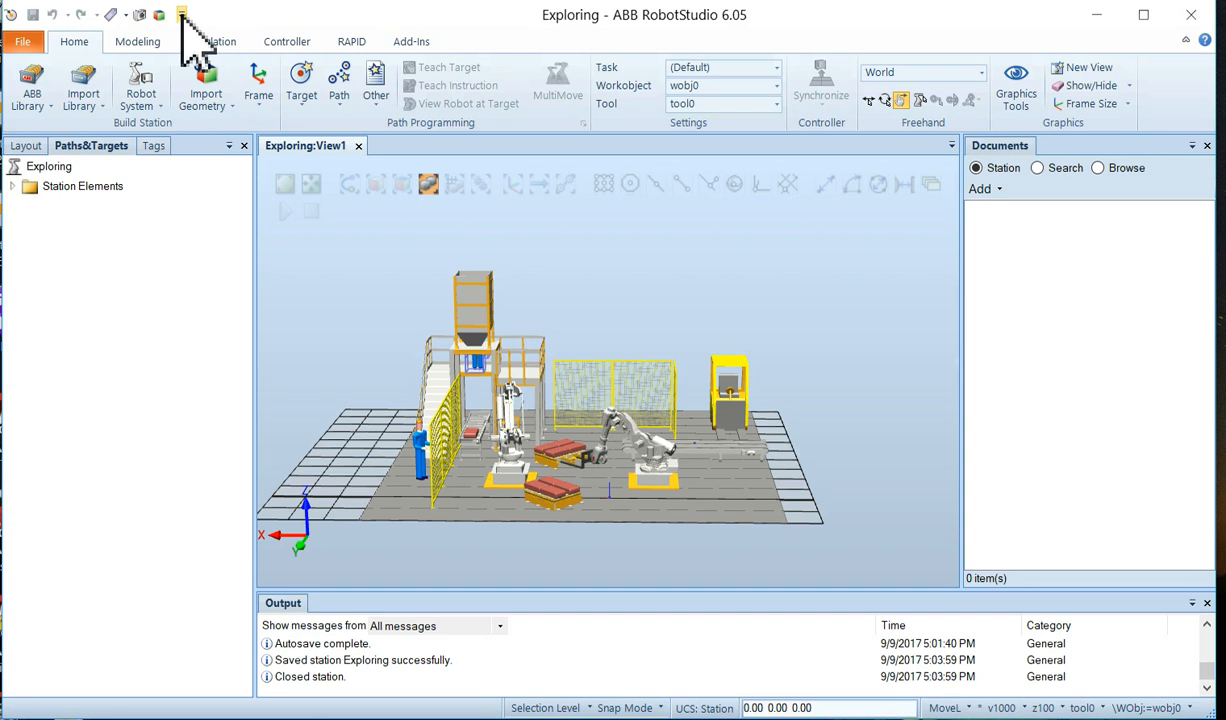
Customize quick-access commands: add then remove Teach Target, and remove Browse for Geometry
left_click(181, 14)
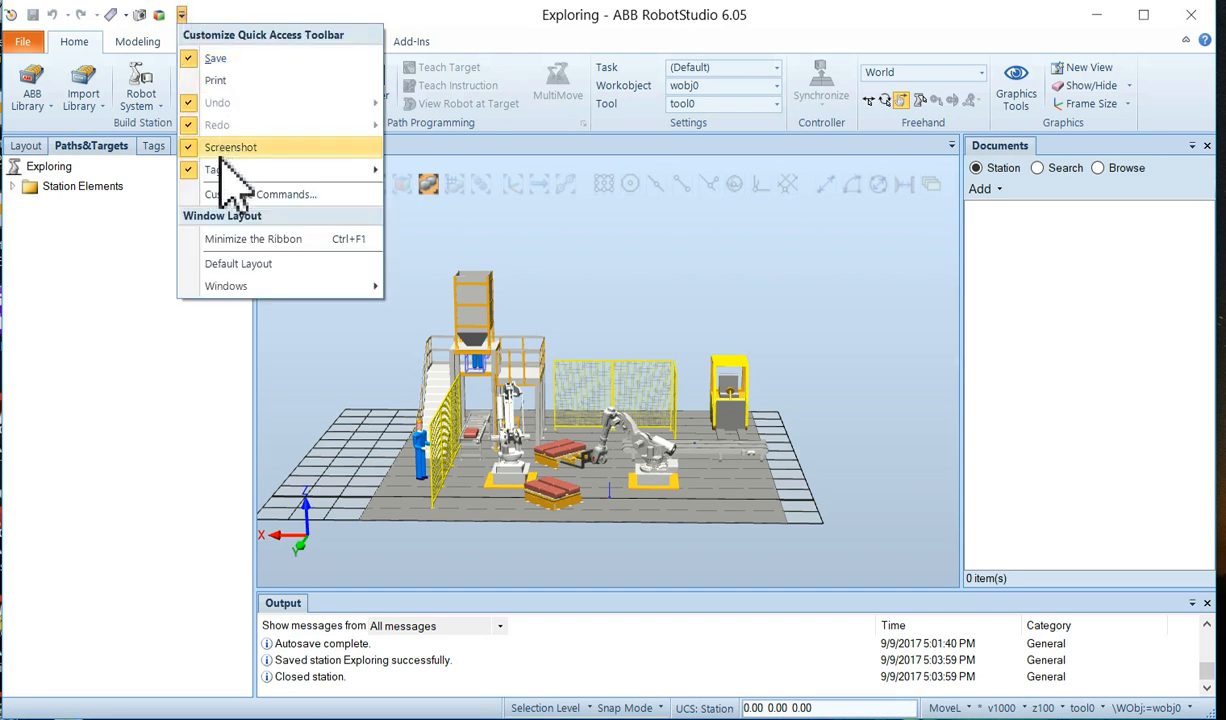
left_click(286, 194)
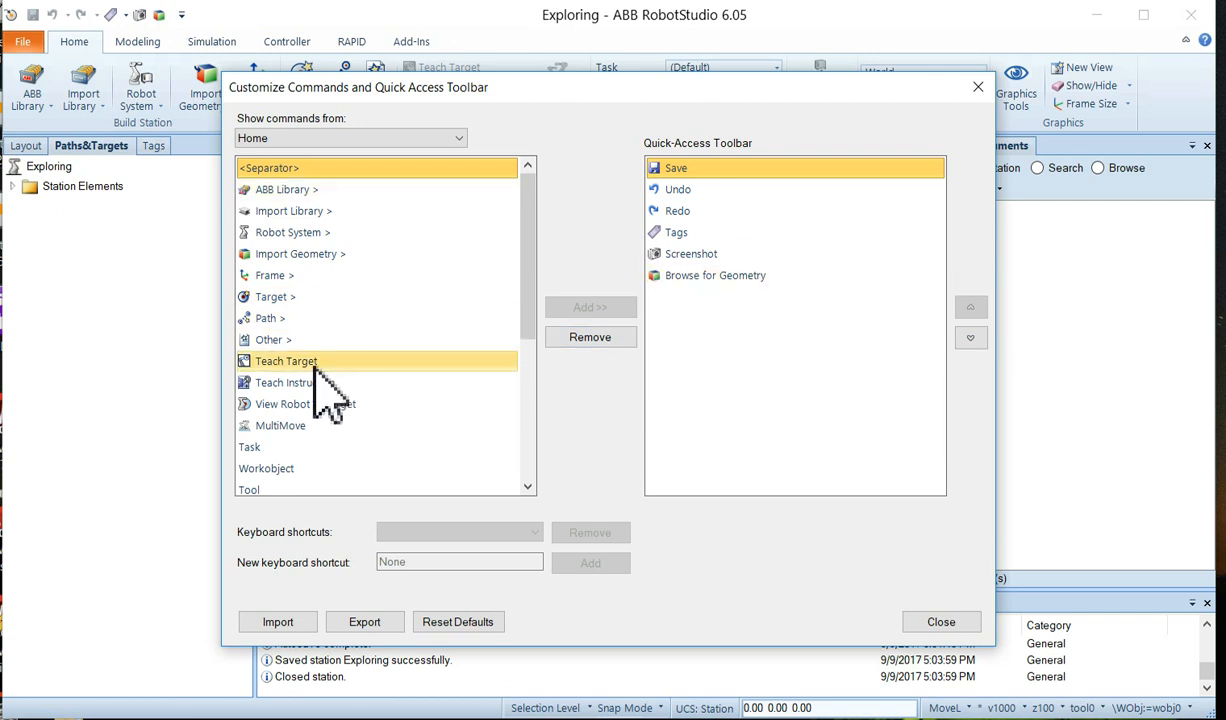
left_click(286, 361)
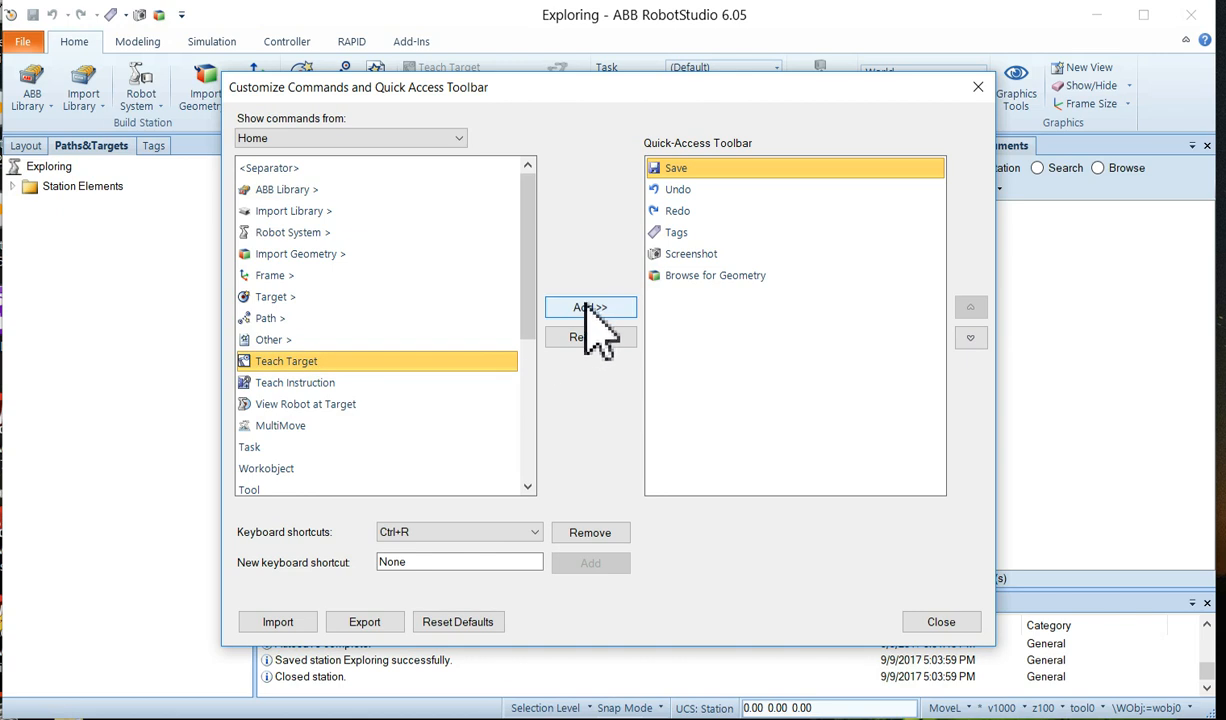
left_click(590, 307)
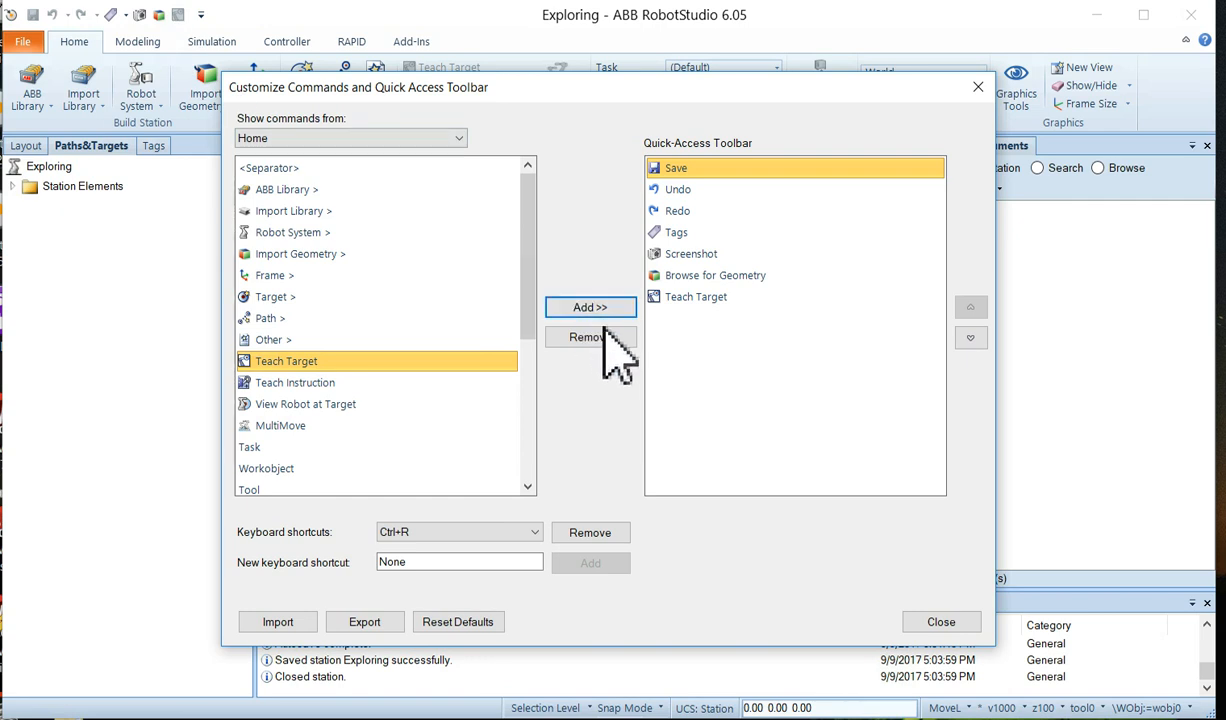
left_click(589, 337)
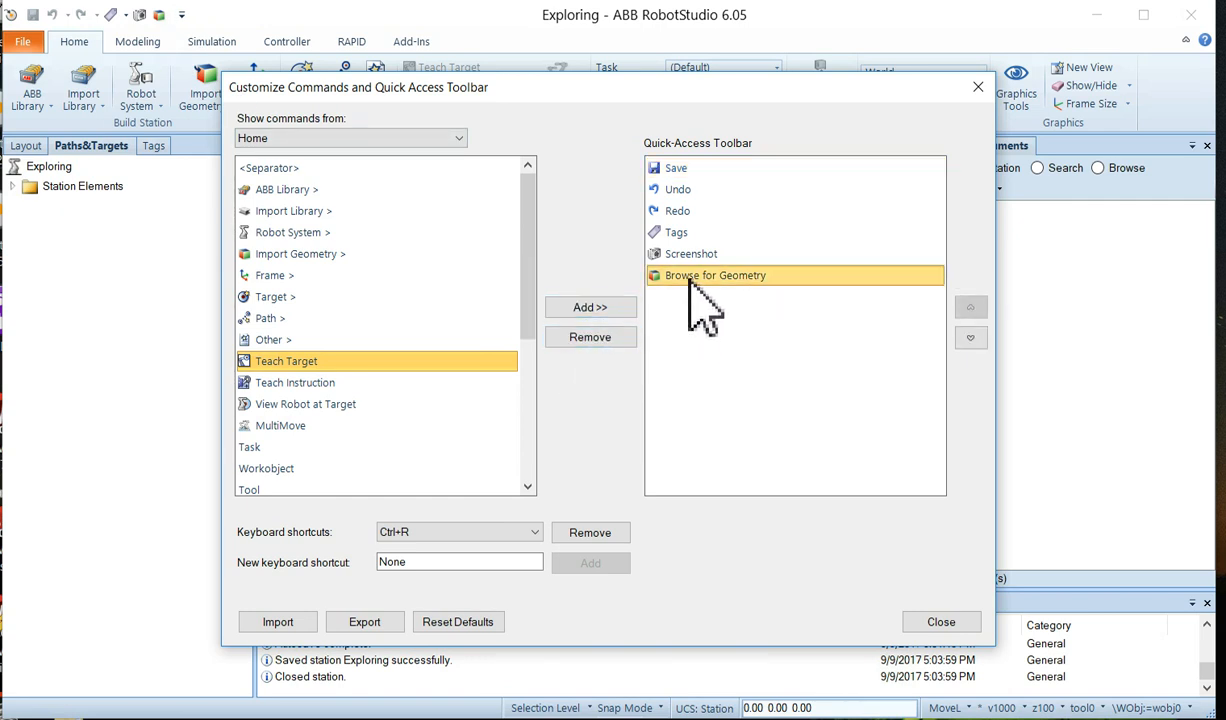
left_click(589, 337)
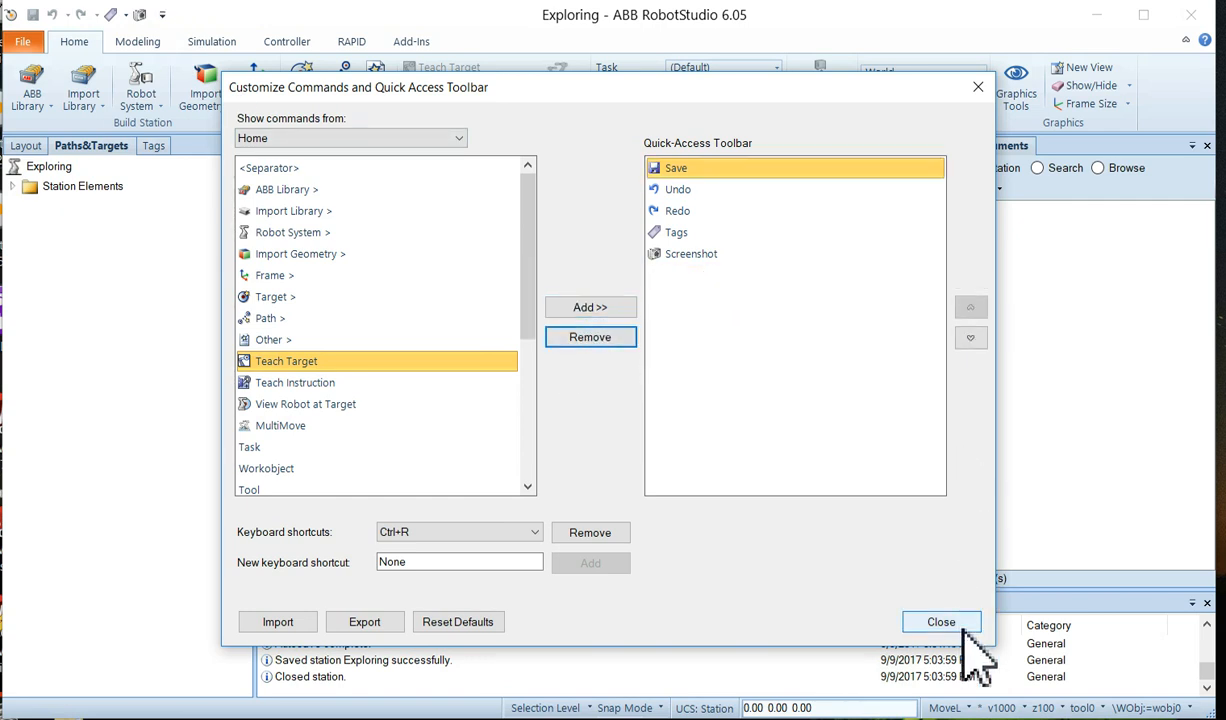
left_click(940, 621)
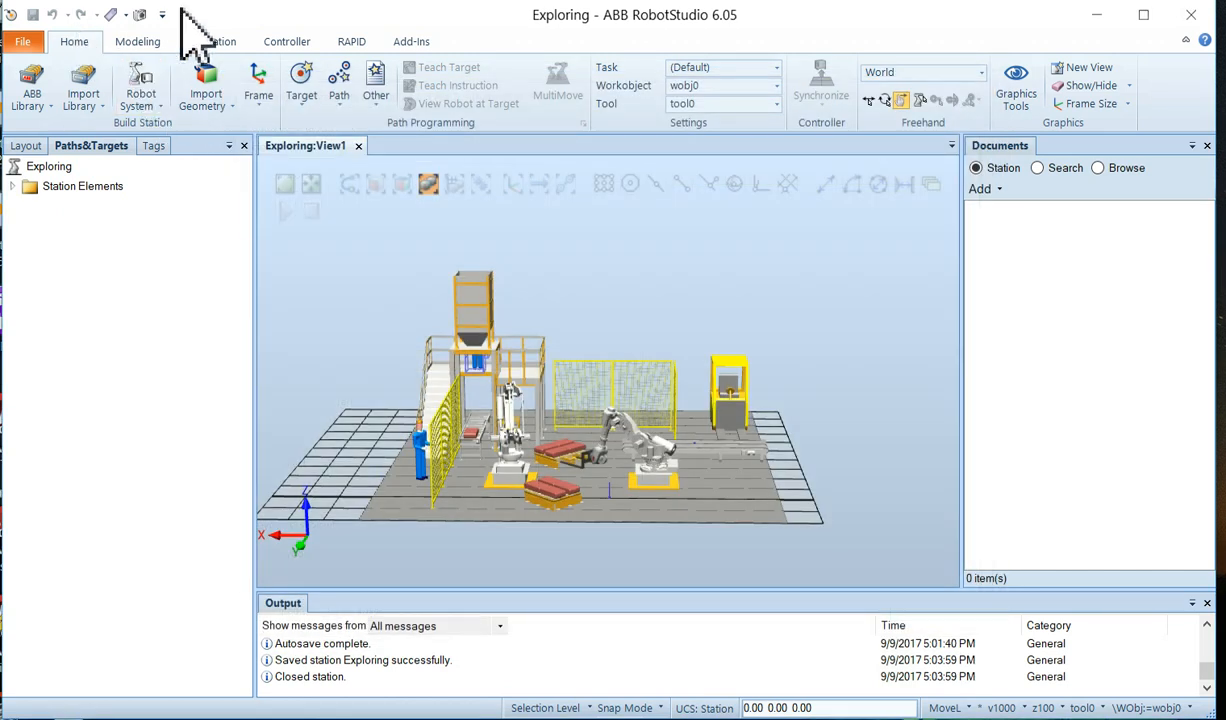
mouse_move(40, 80)
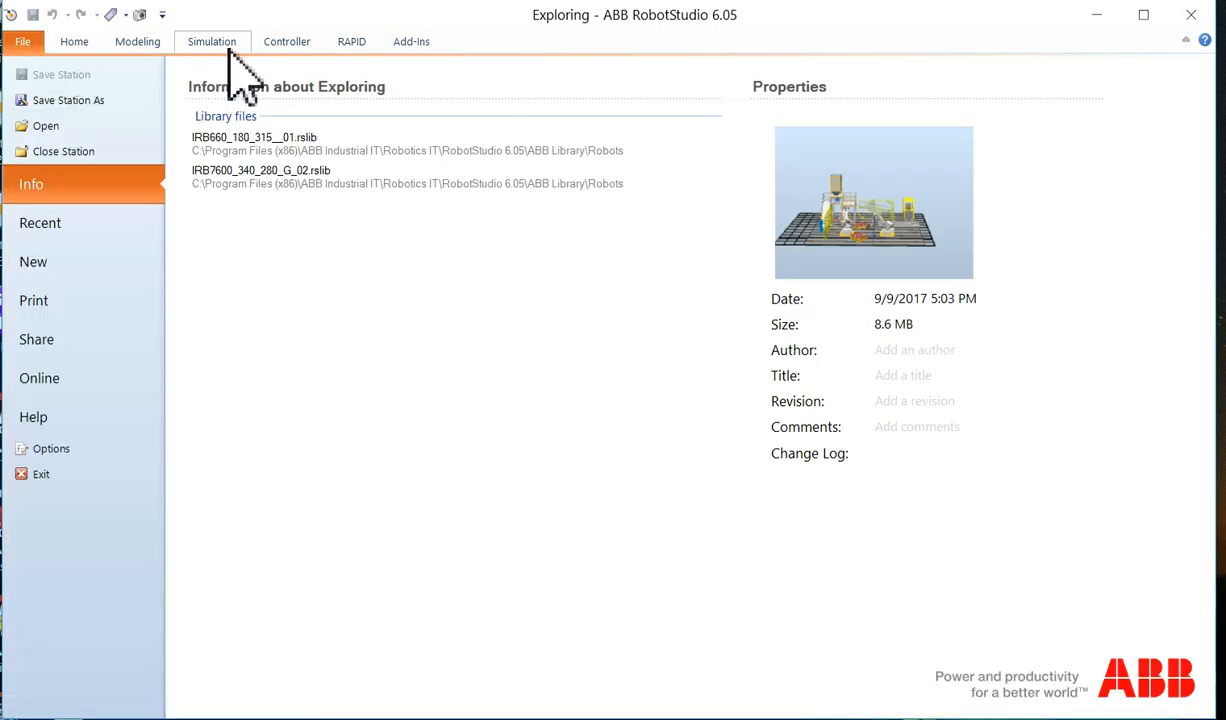
mouse_move(25, 70)
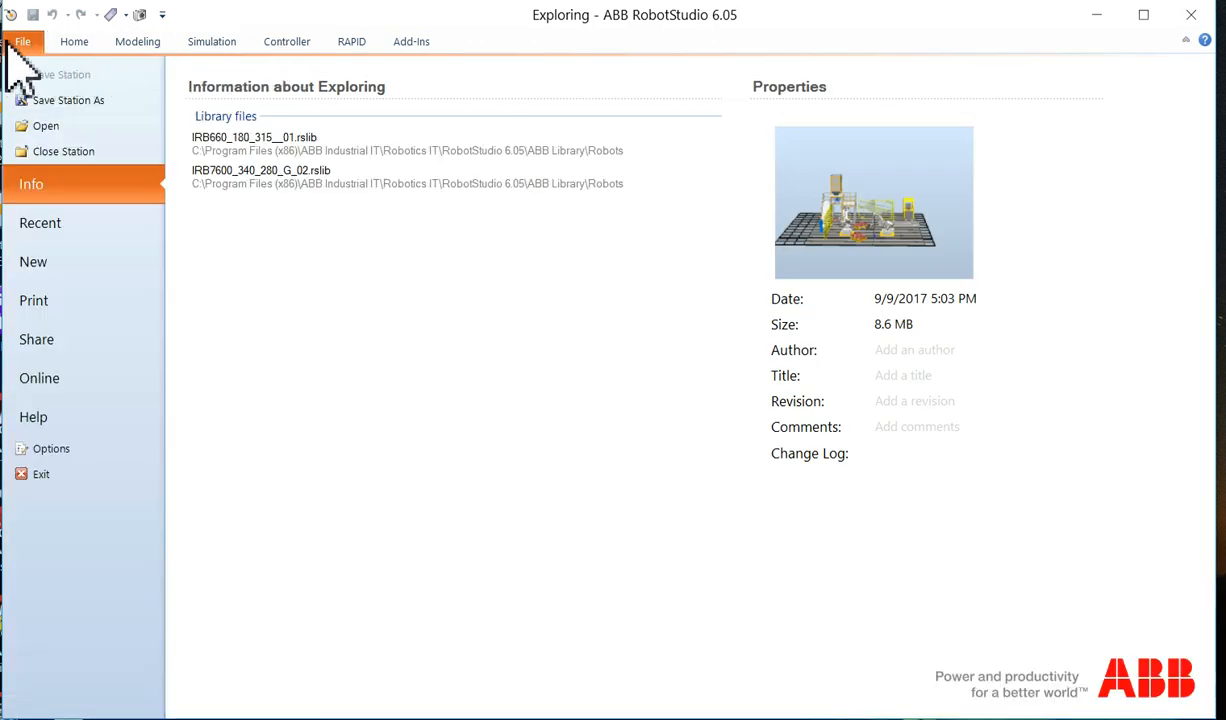
mouse_move(30, 85)
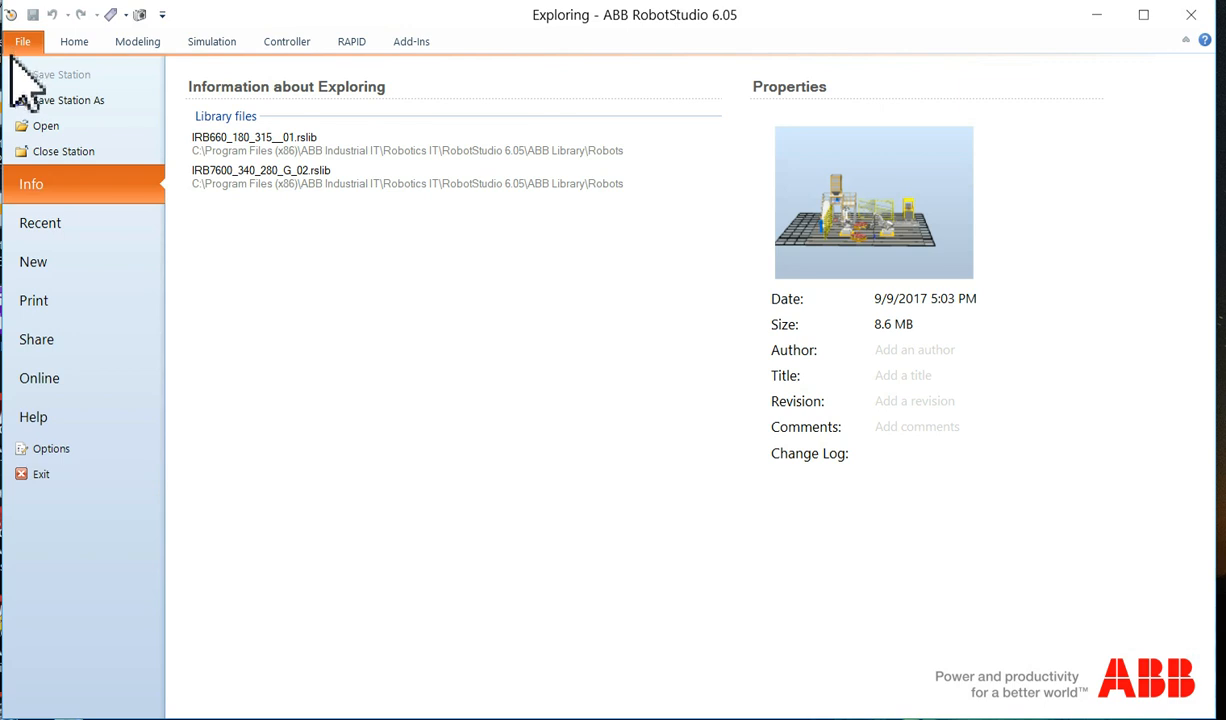
mouse_move(40, 115)
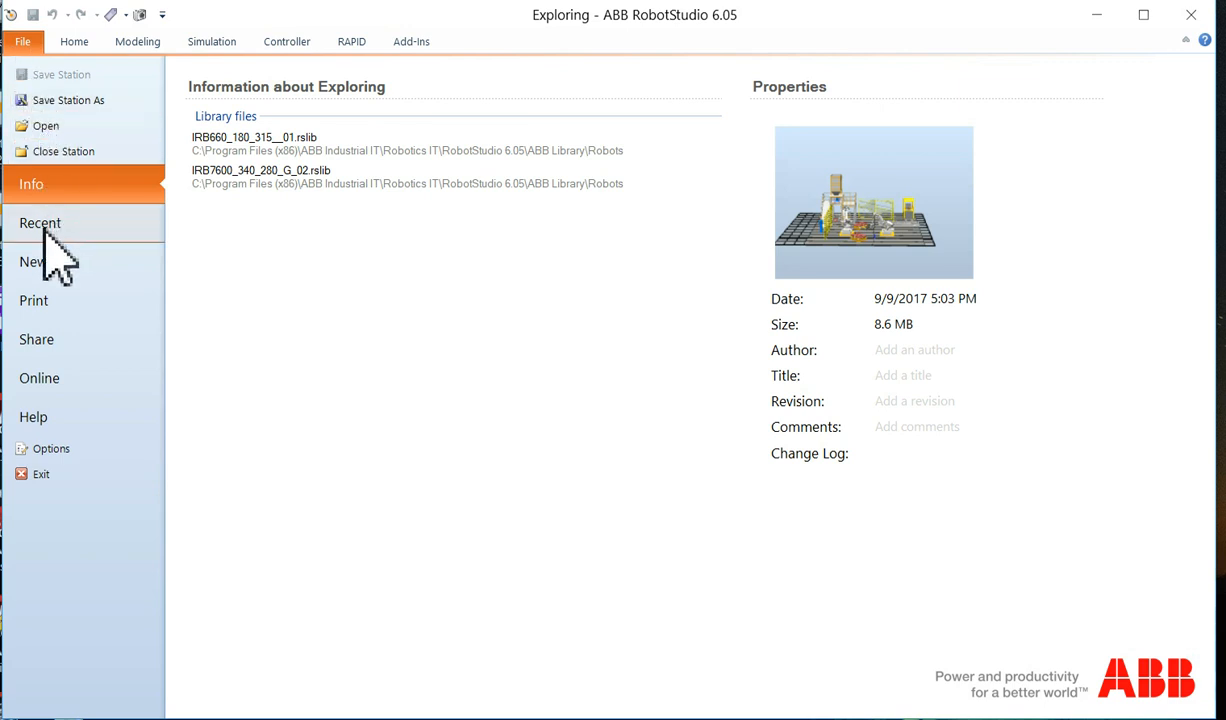
mouse_move(45, 378)
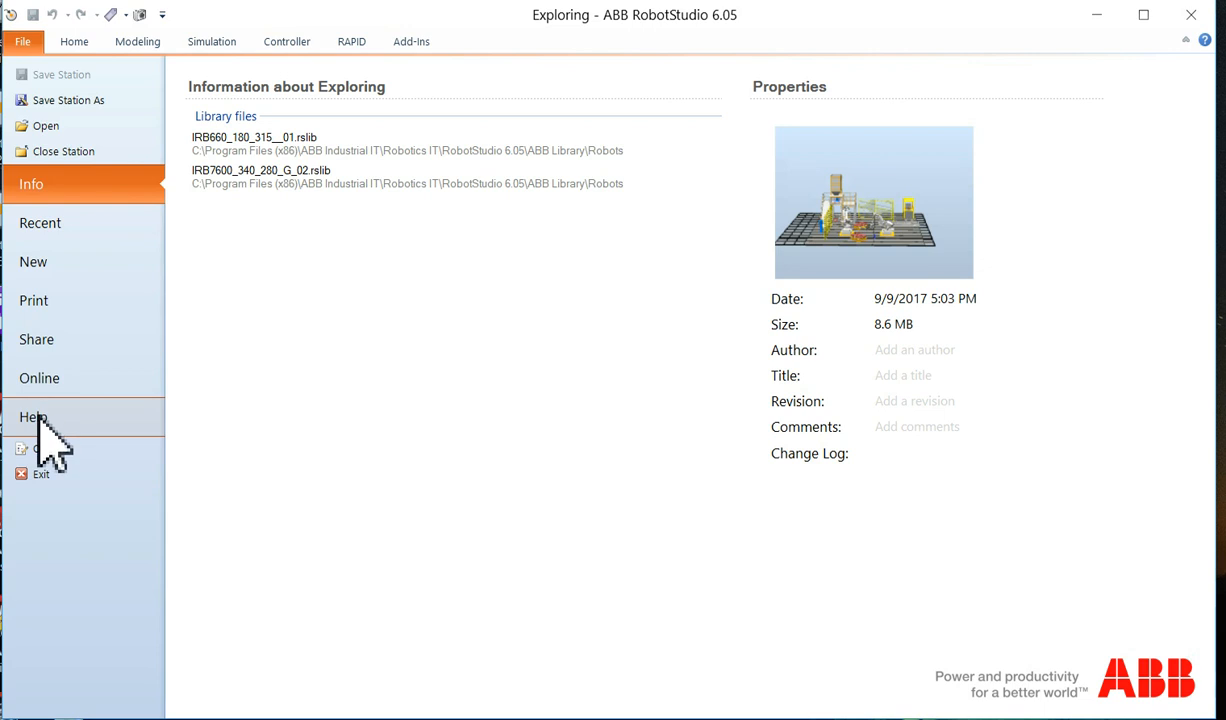
mouse_move(90, 225)
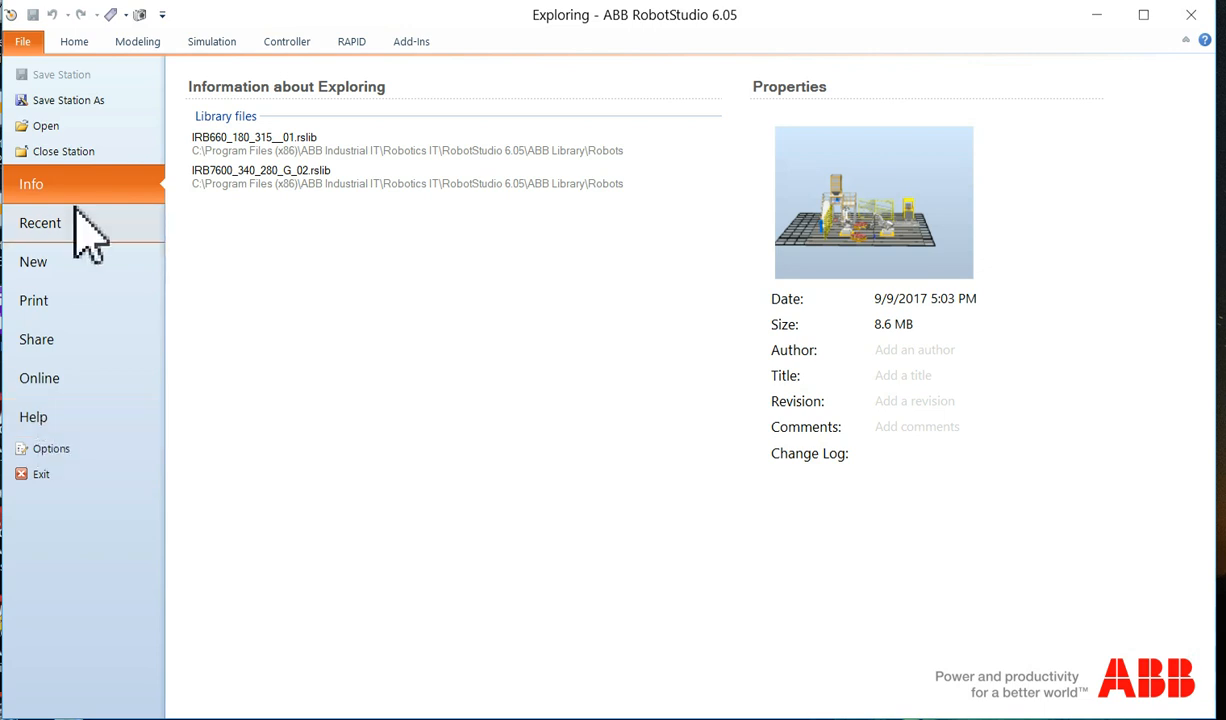
left_click(74, 41)
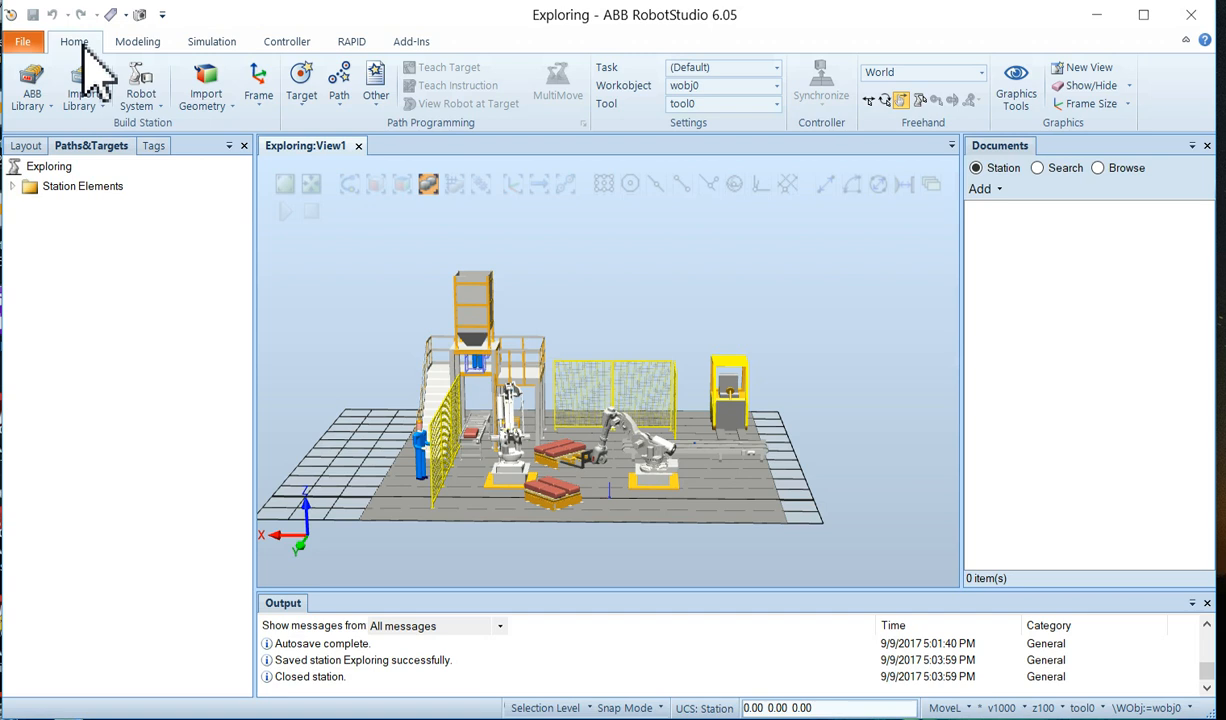
mouse_move(175, 70)
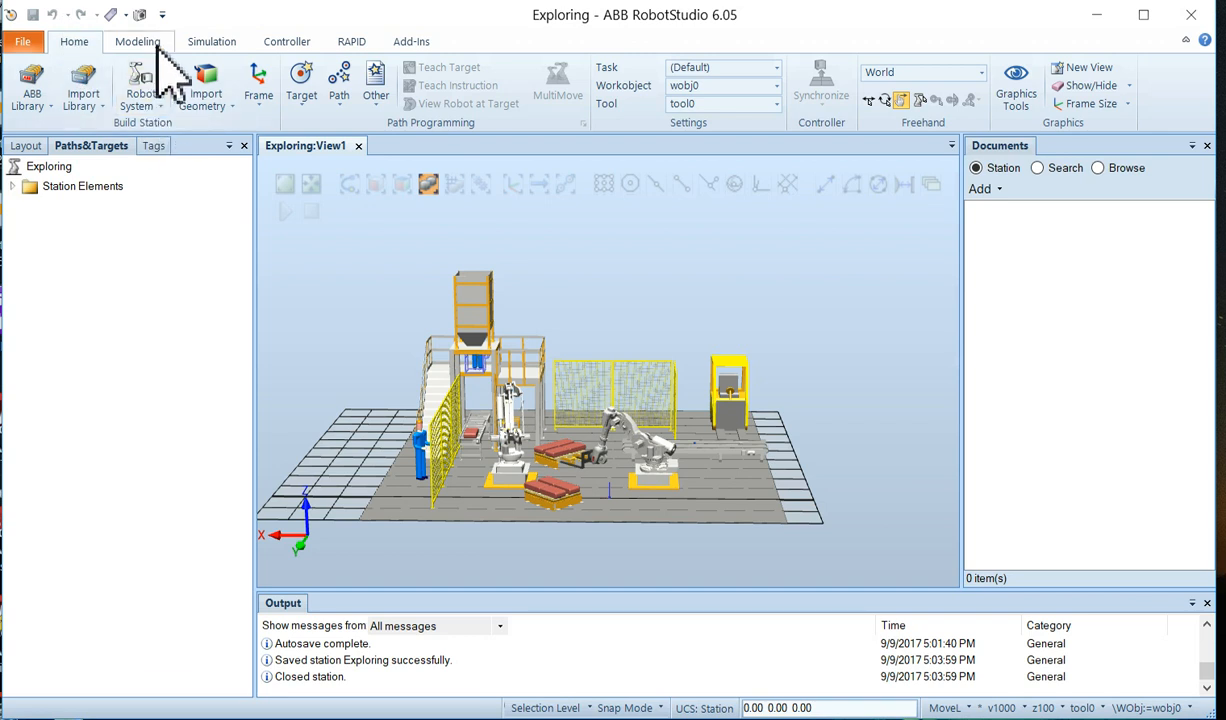
Switch to the Modeling tab showing the station's pallets, fence, floor and conveyors
left_click(138, 41)
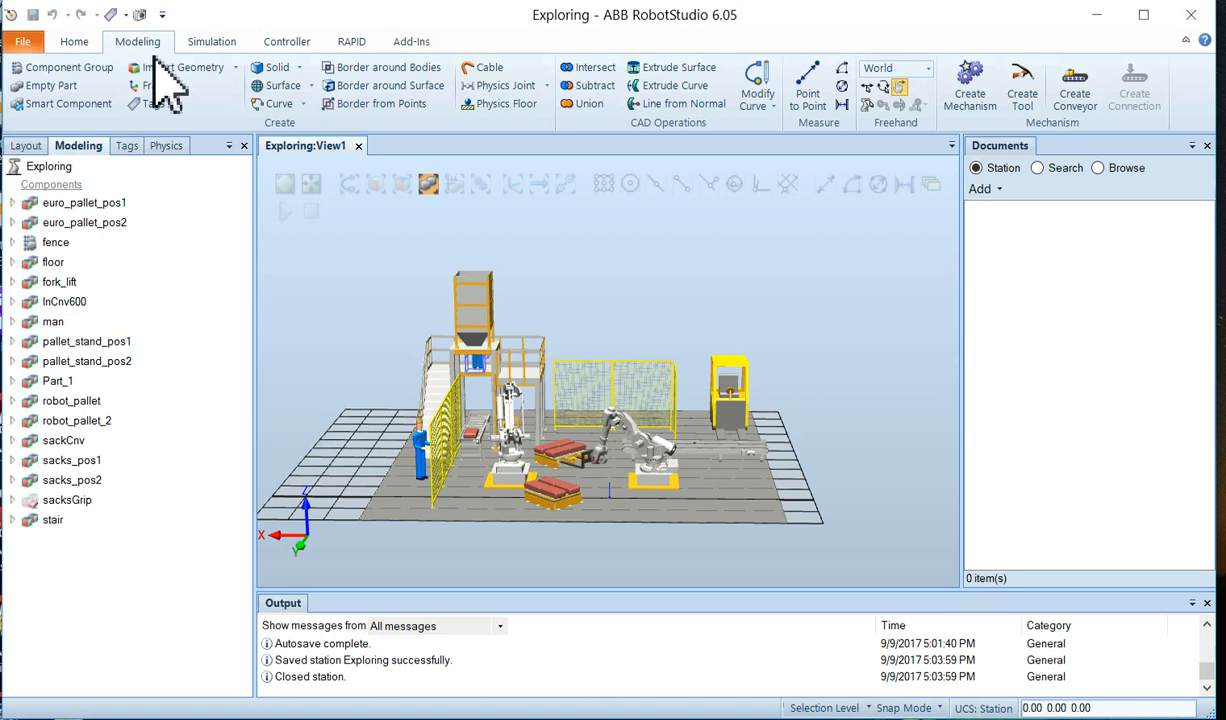
Switch to the Simulation tab with Paths&Targets browser and Simulation Watch
left_click(211, 41)
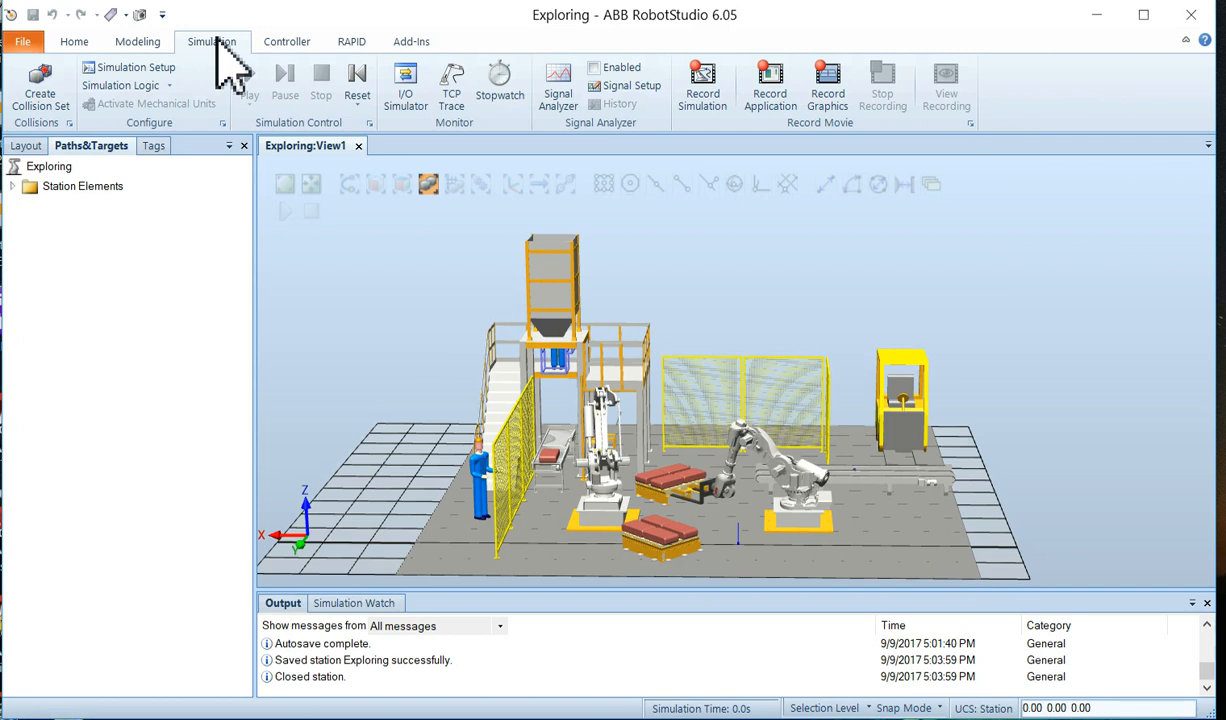
mouse_move(288, 70)
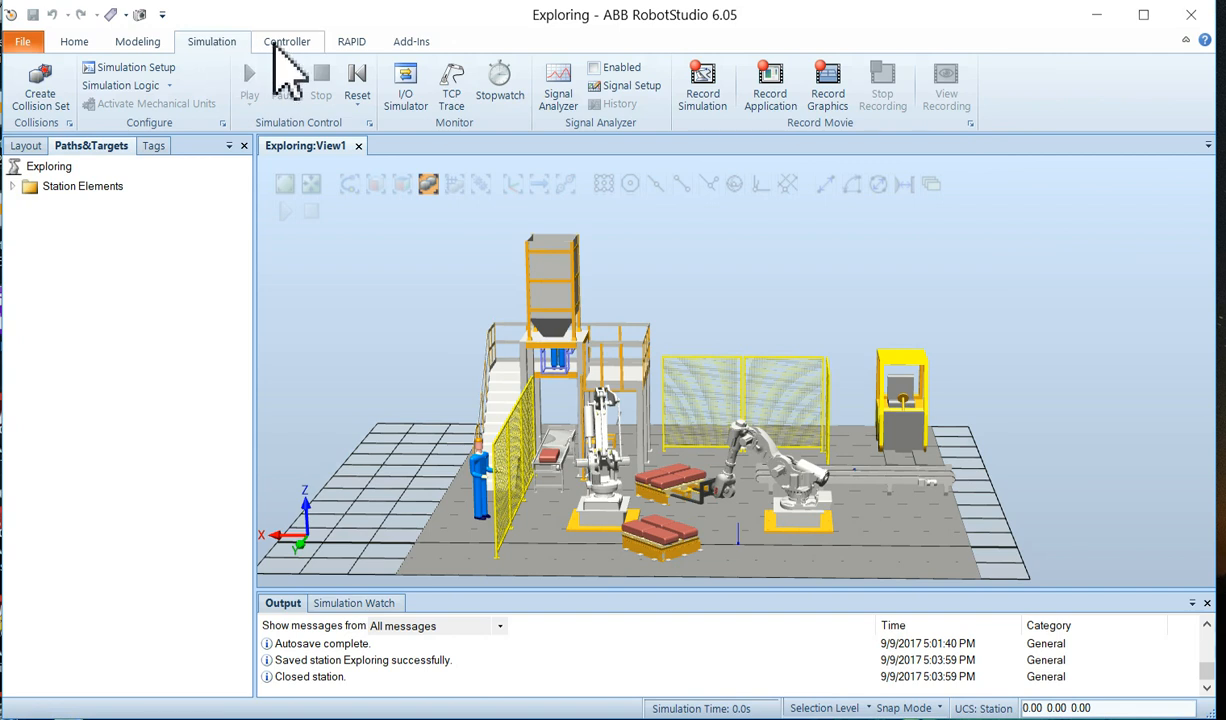
Switch to the Controller tab with Controller browser and Controller Status output
left_click(287, 41)
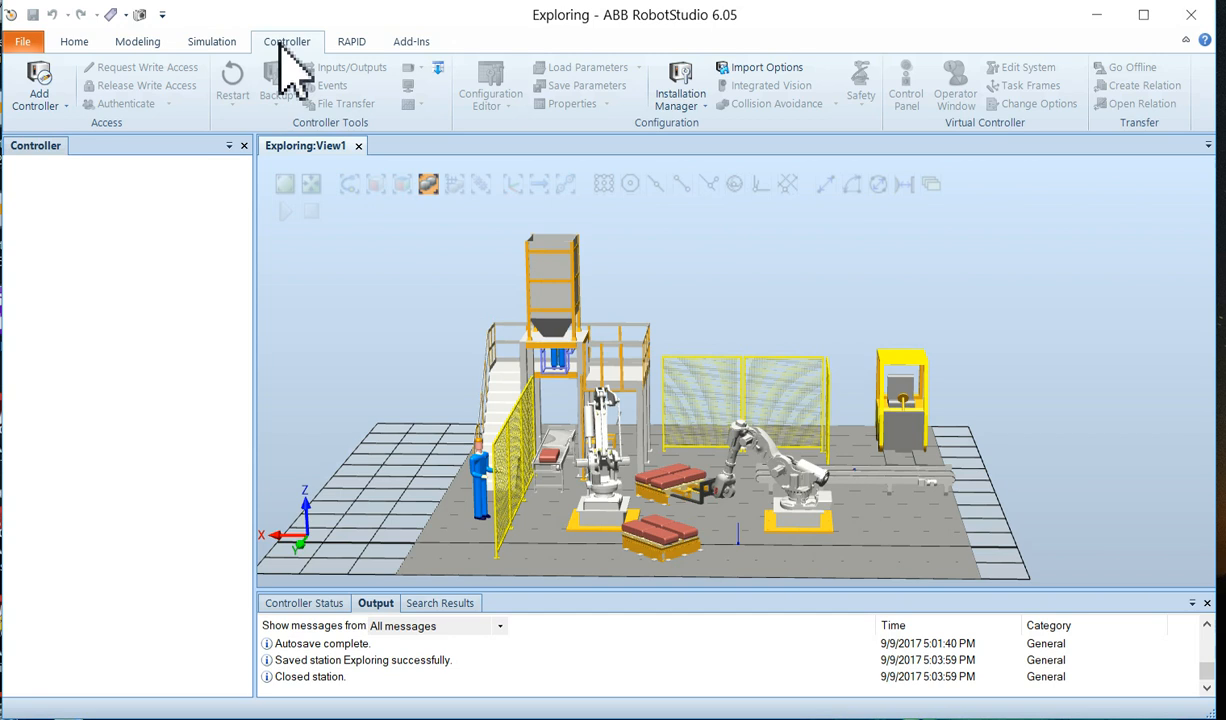
mouse_move(388, 85)
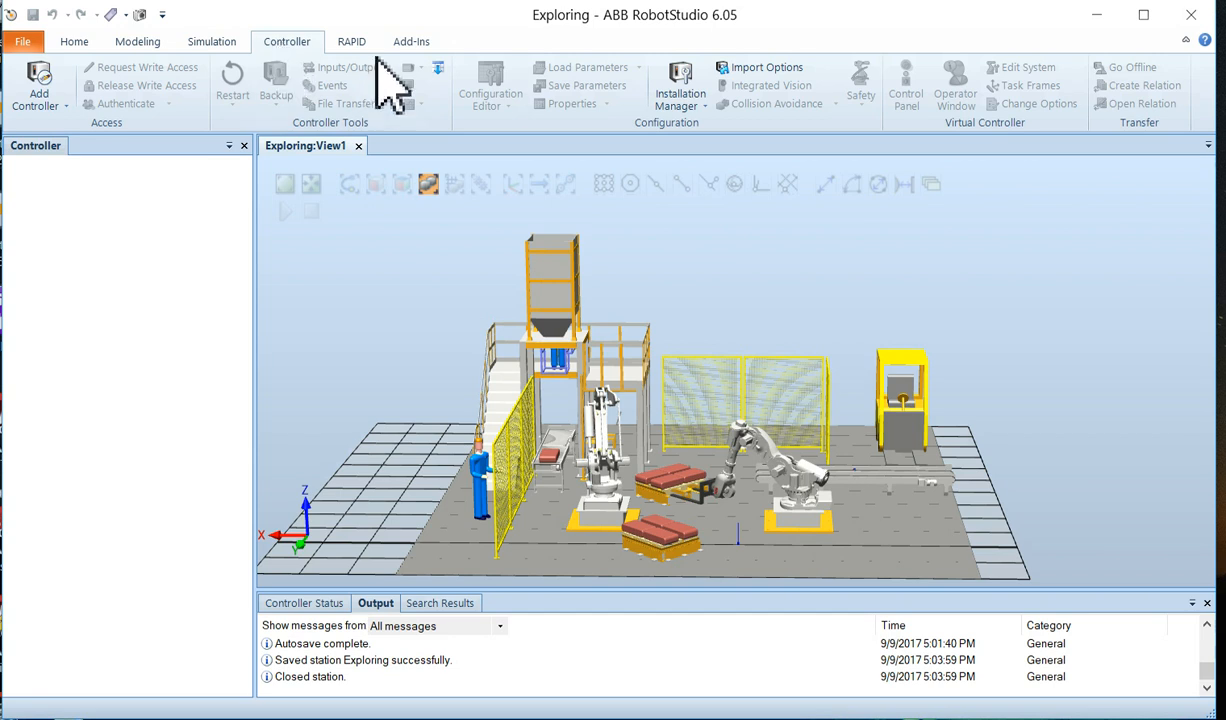
Switch to the RAPID tab with RAPID watch, call stack and breakpoints outputs
left_click(351, 41)
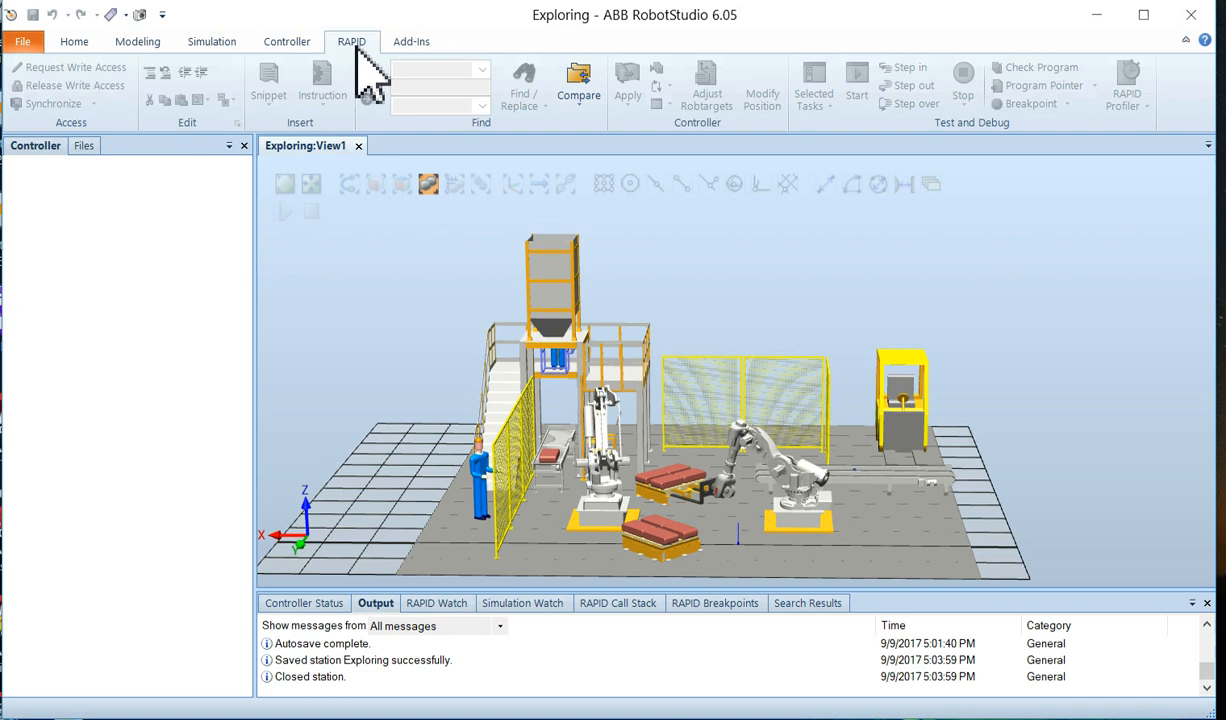
Switch to the Add-Ins tab listing PowerPacs, General and RobotWare 6.05
left_click(411, 41)
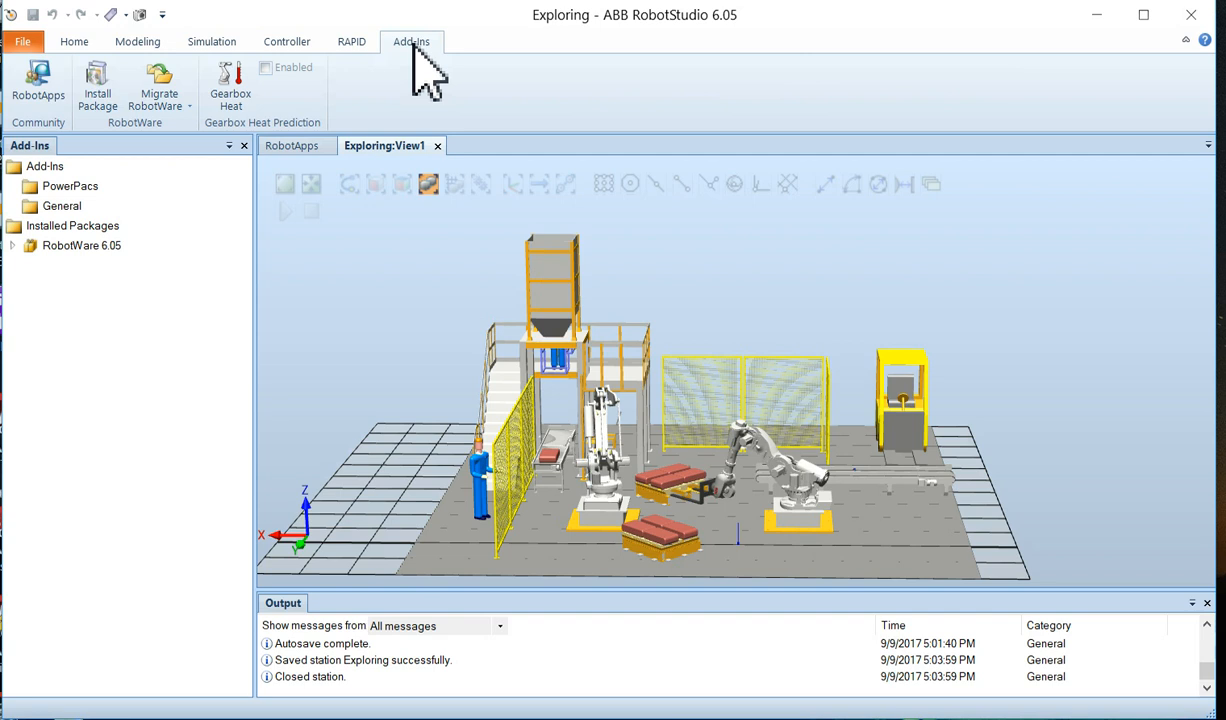
mouse_move(485, 60)
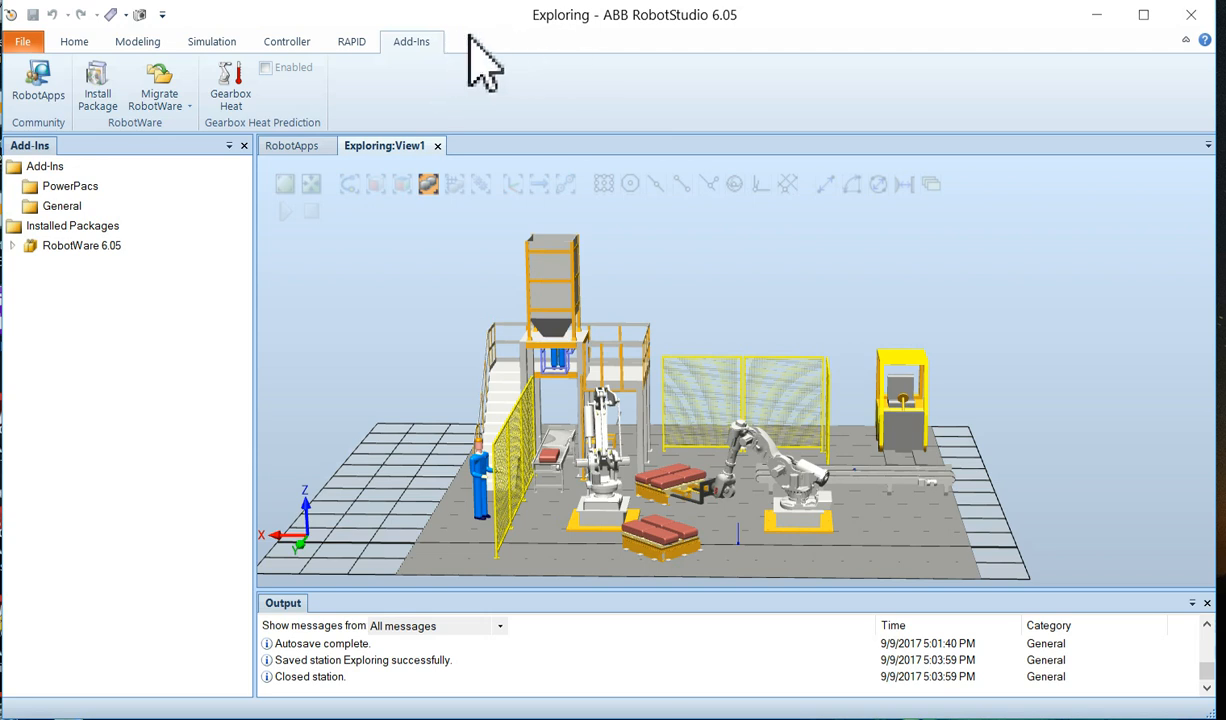
mouse_move(490, 75)
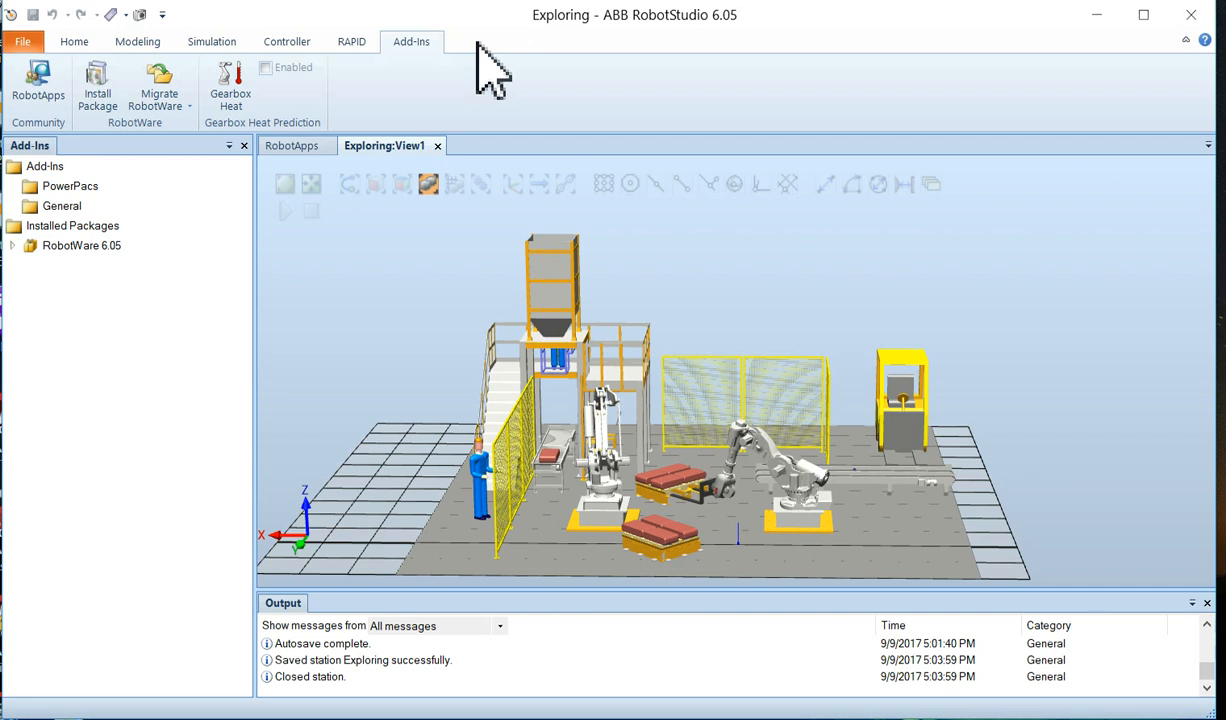
mouse_move(150, 175)
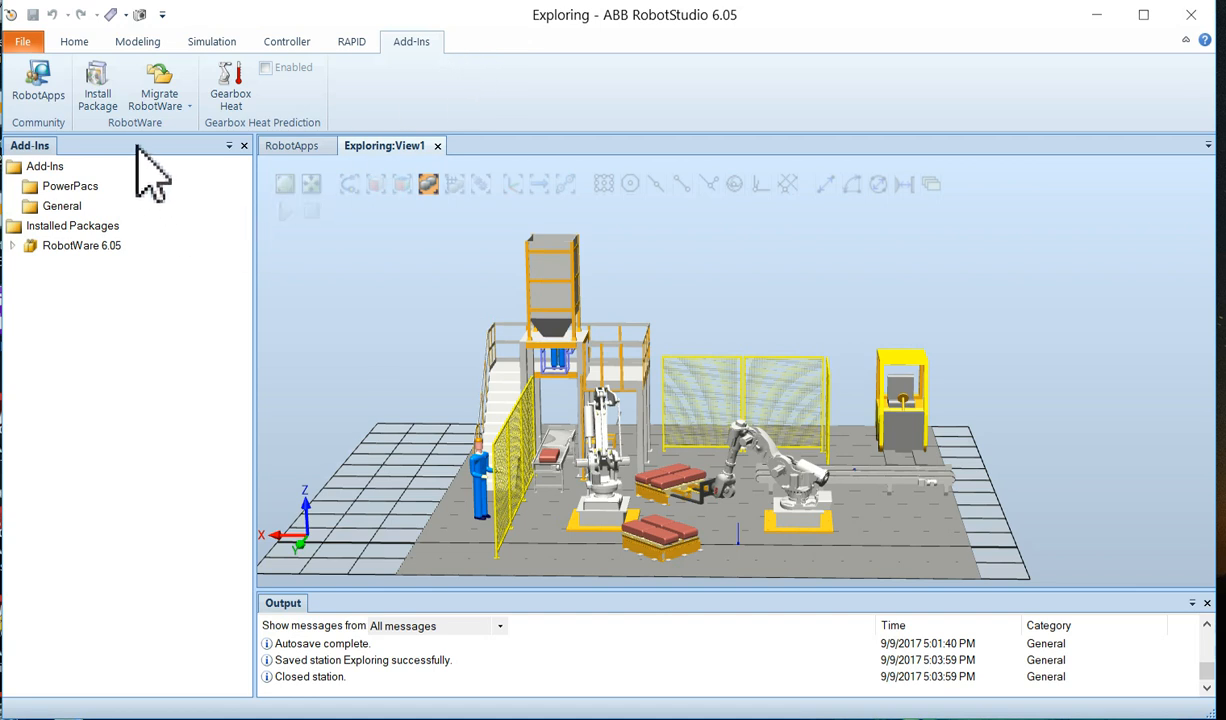
Return to the Home tab and select layout components including fork_lift and the floor
left_click(74, 41)
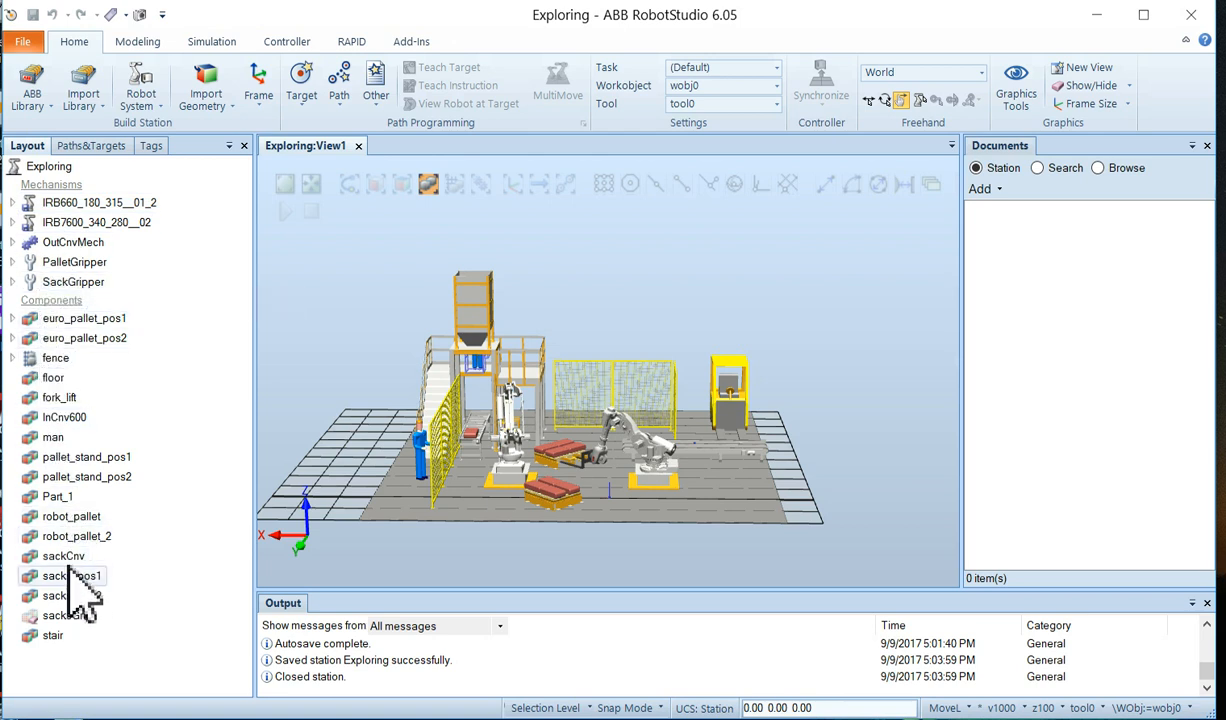
left_click(55, 358)
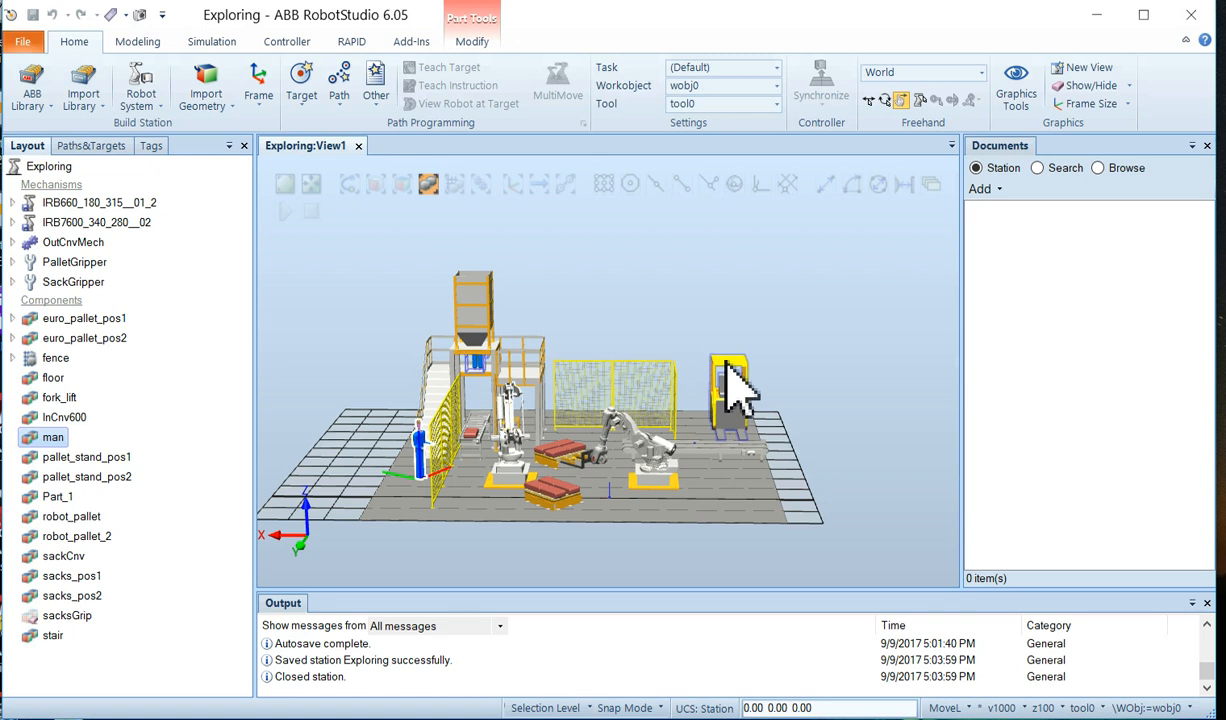
left_click(59, 397)
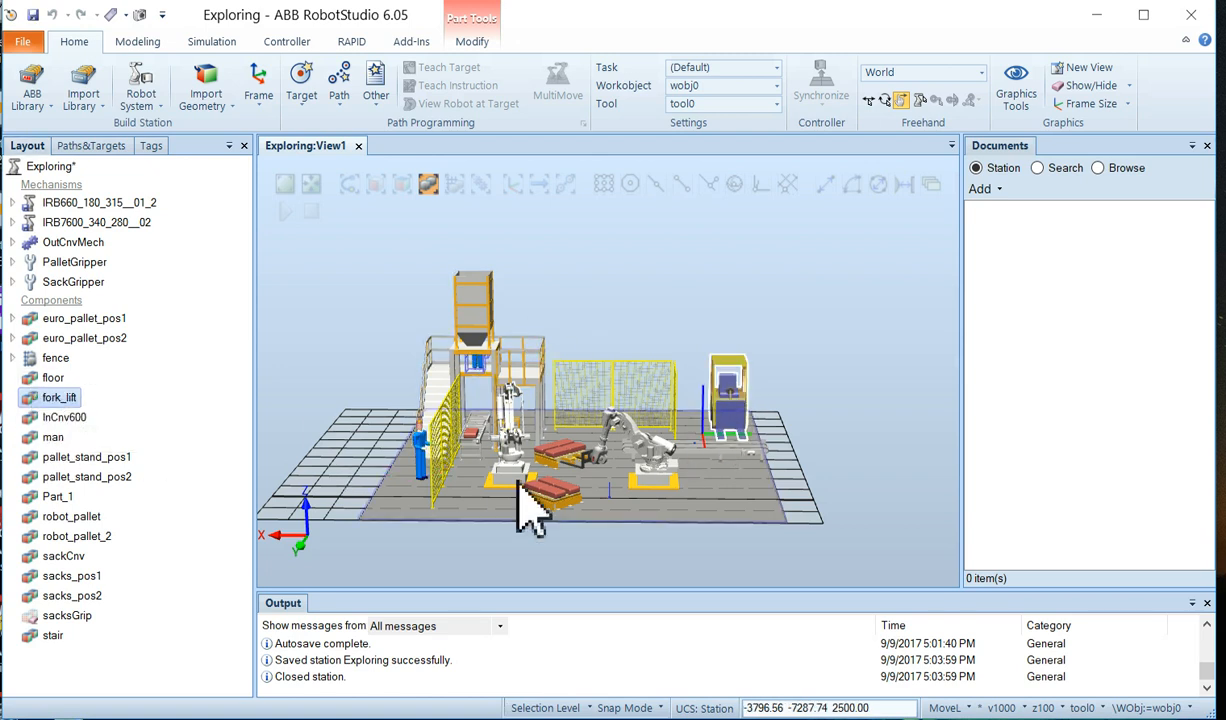
left_click(53, 377)
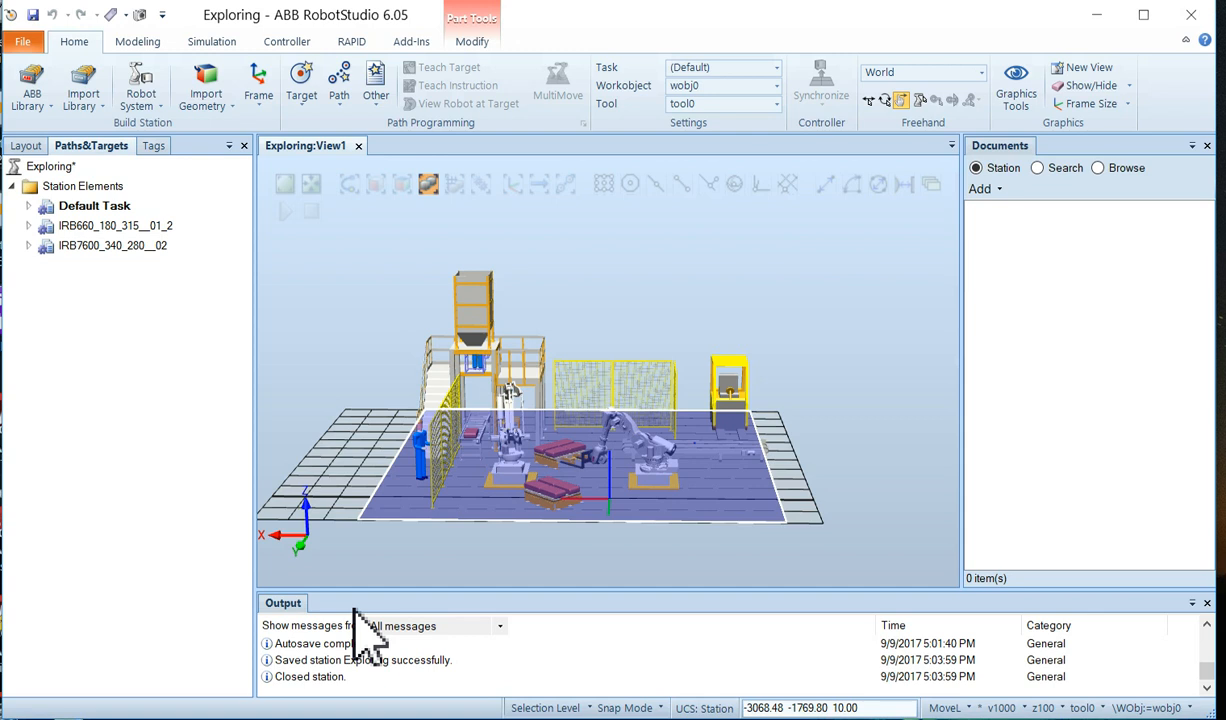
mouse_move(383, 655)
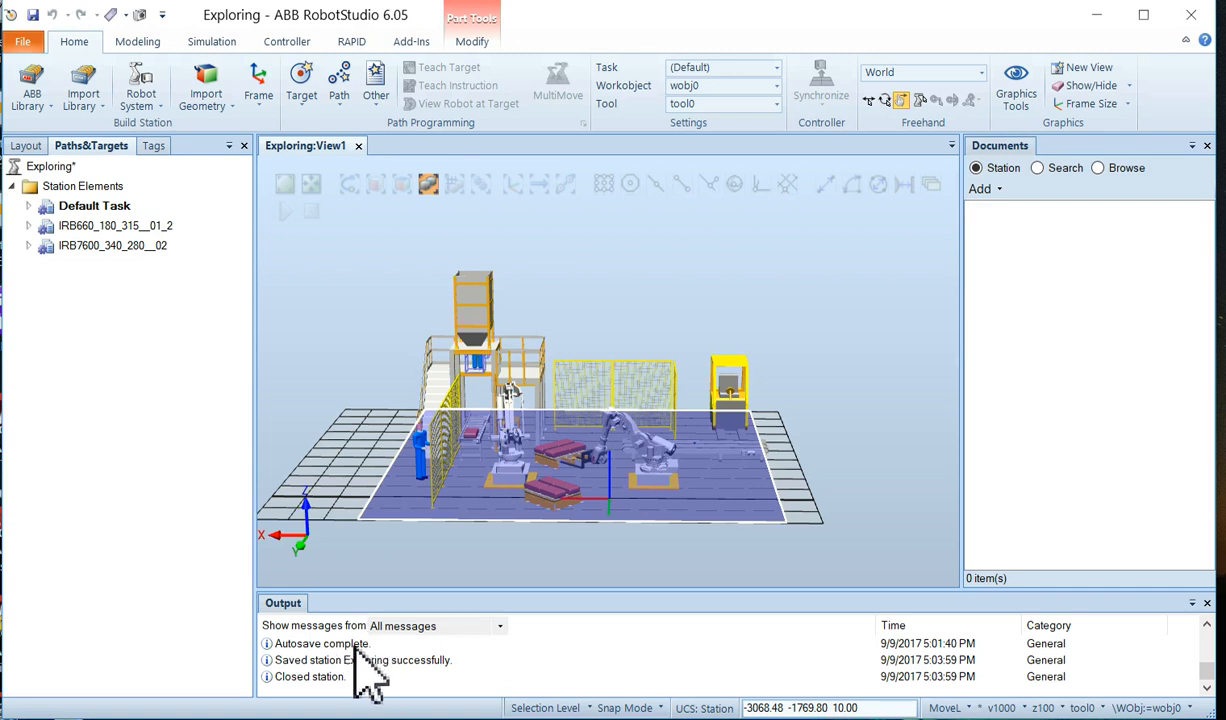
mouse_move(333, 695)
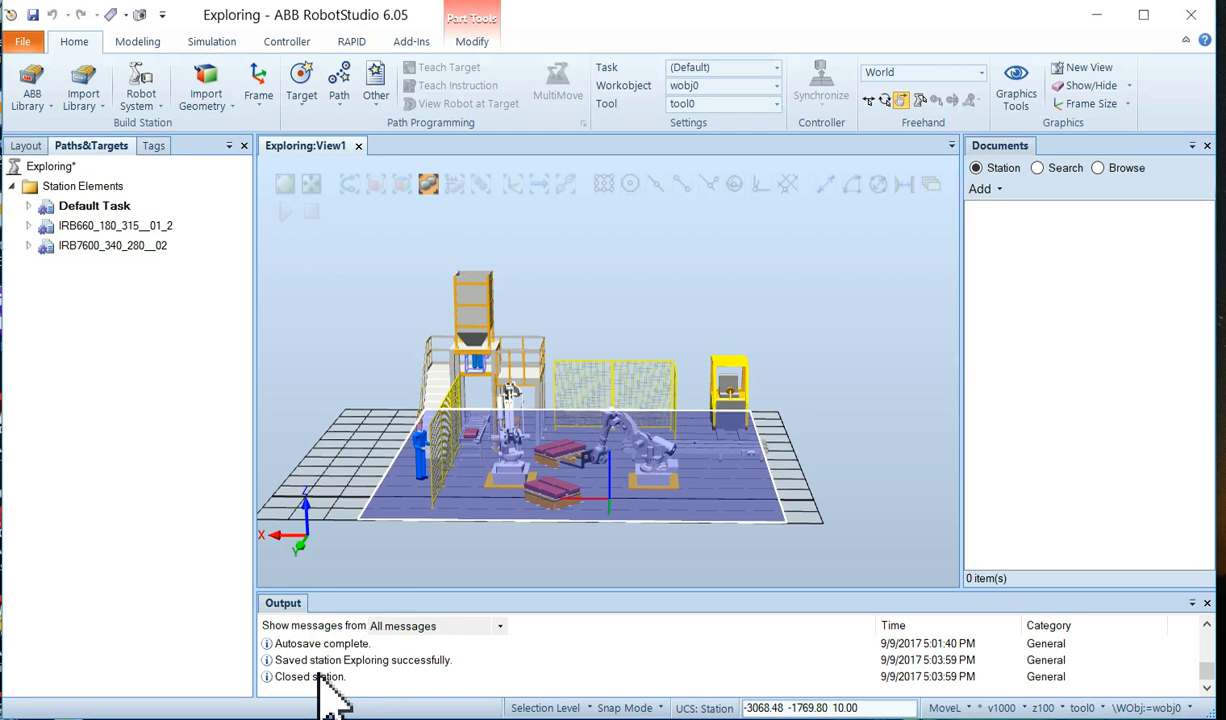
mouse_move(340, 655)
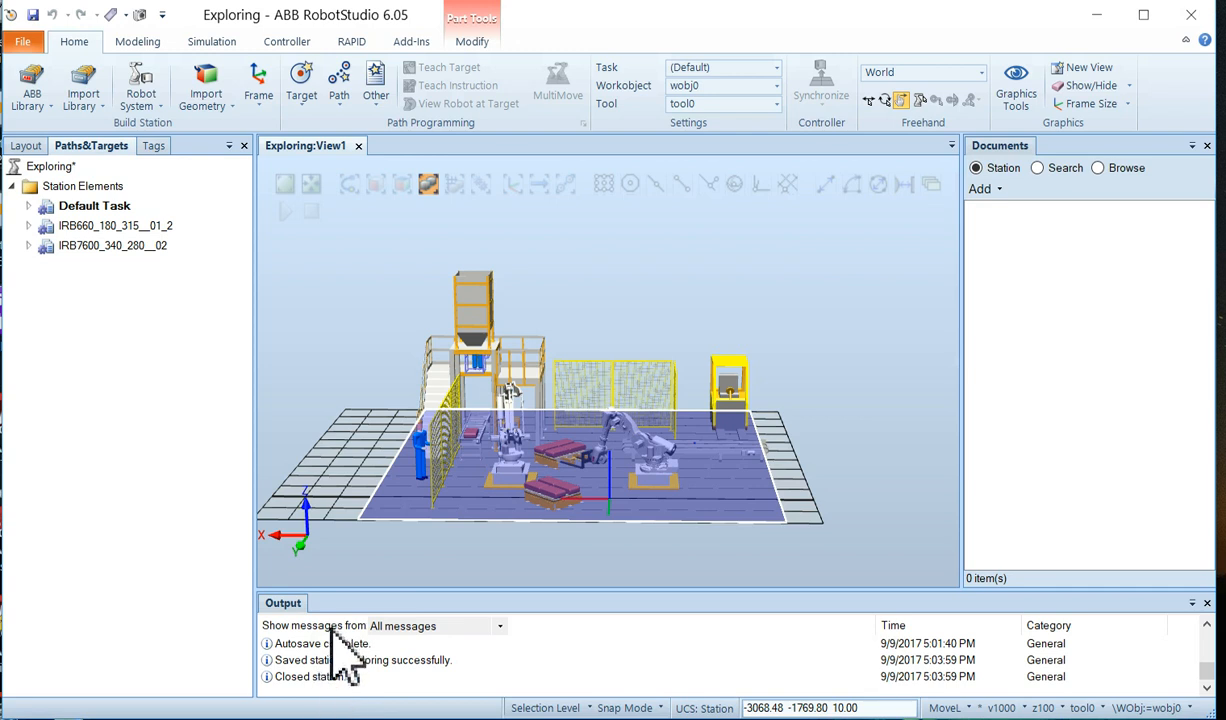
mouse_move(463, 675)
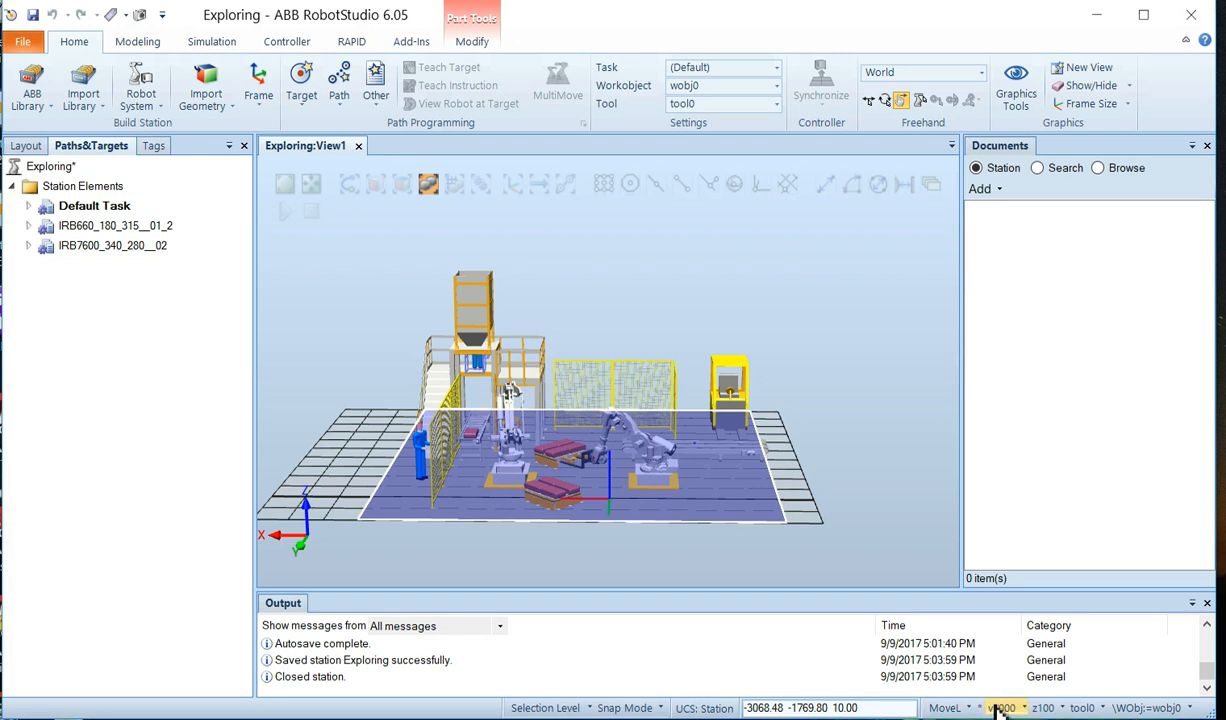
mouse_move(997, 710)
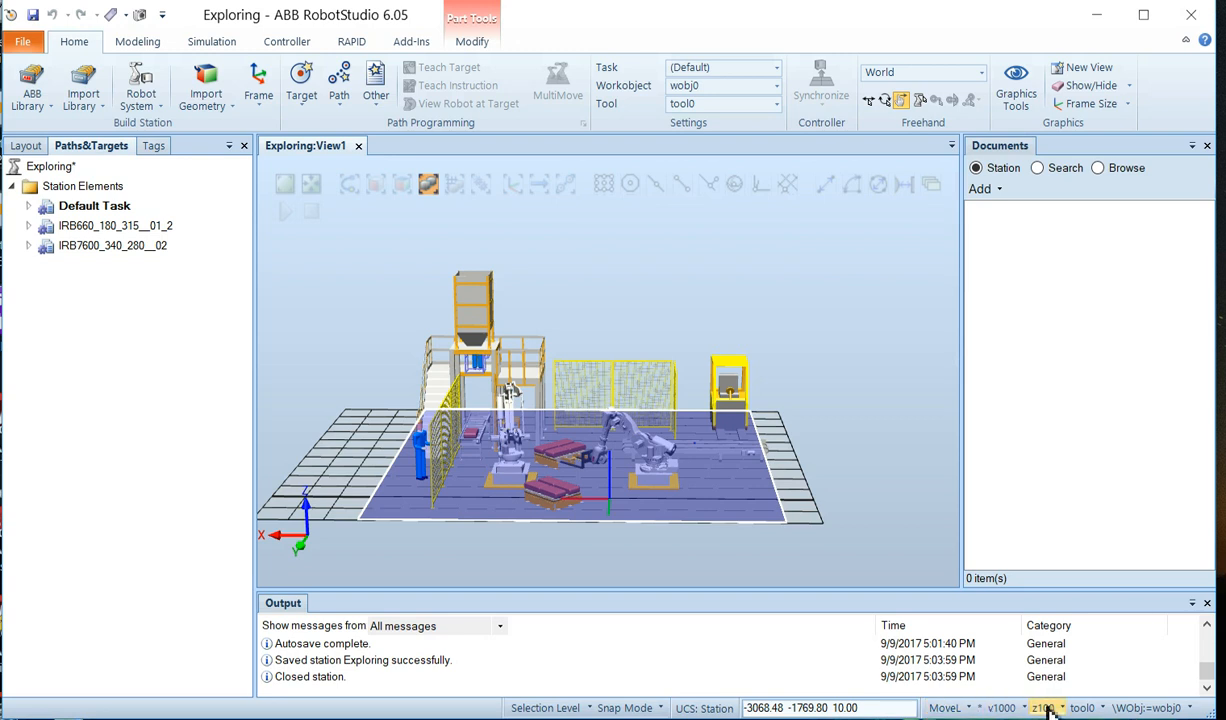
mouse_move(1080, 708)
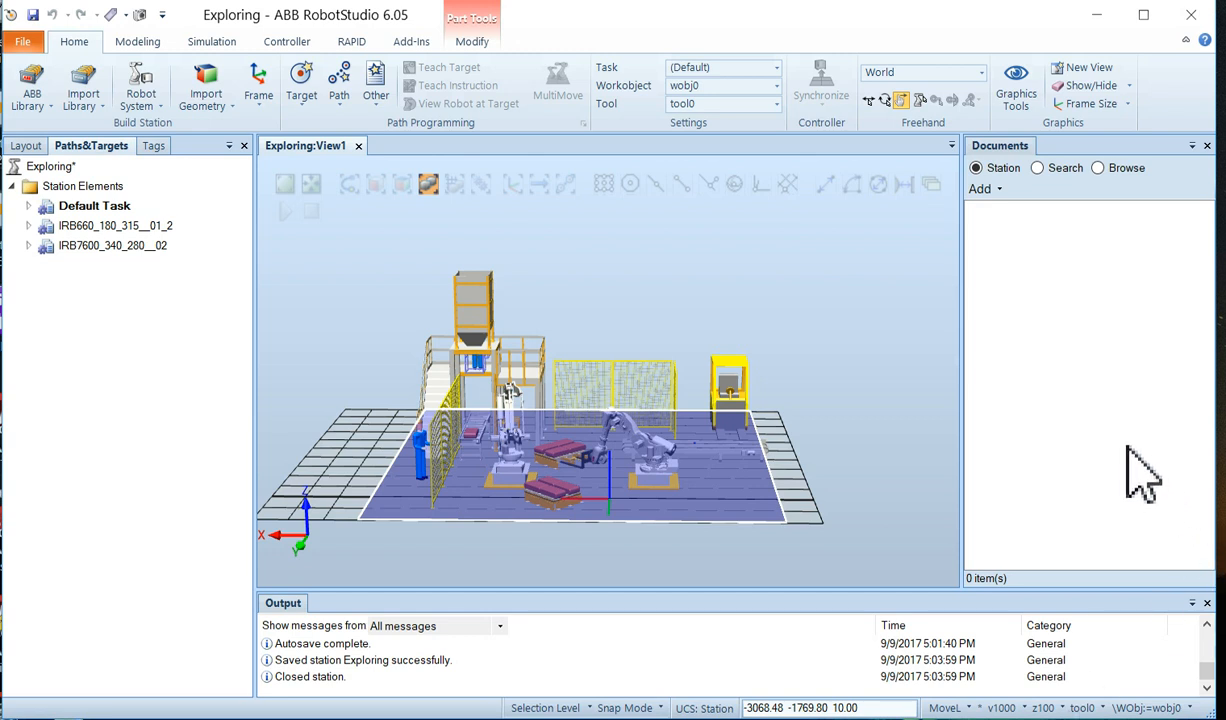
mouse_move(1100, 445)
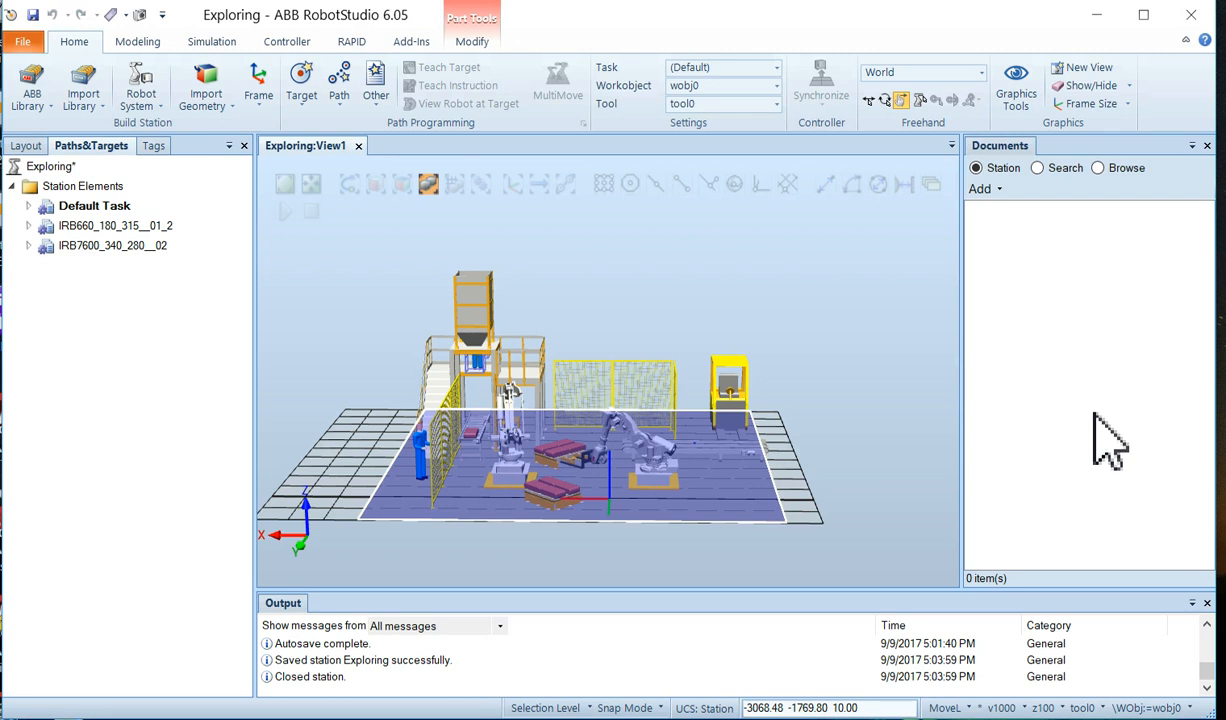
mouse_move(1058, 290)
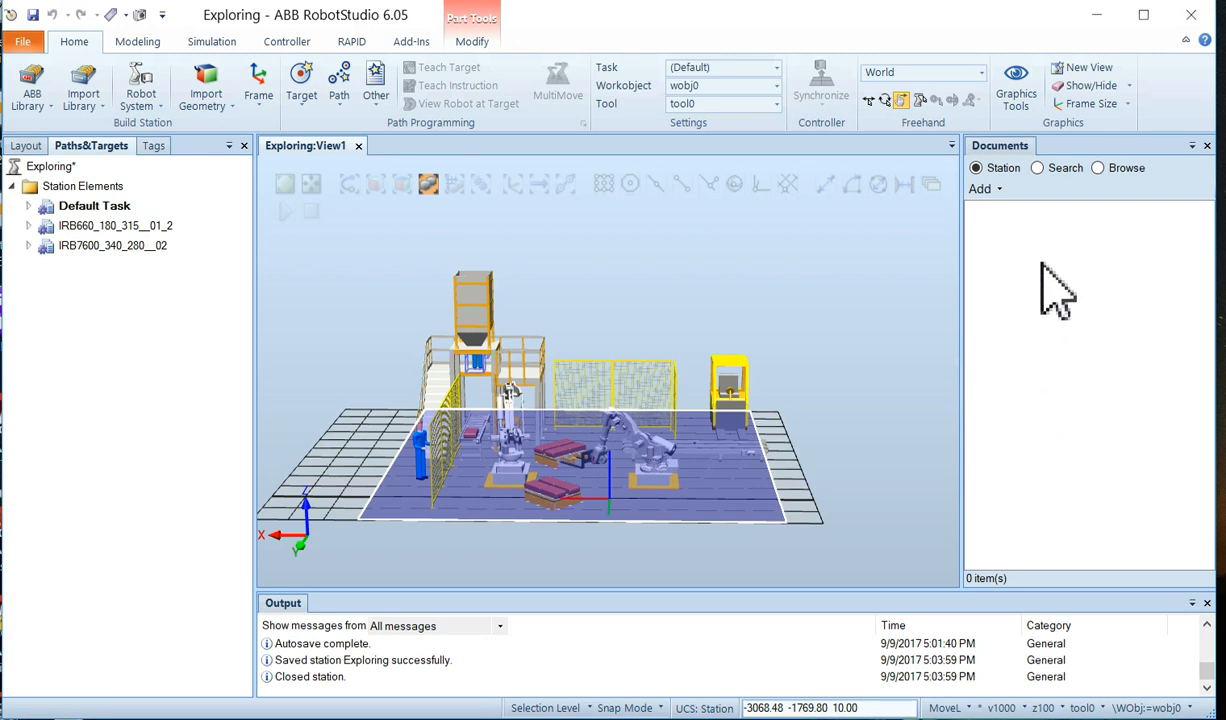
mouse_move(1073, 385)
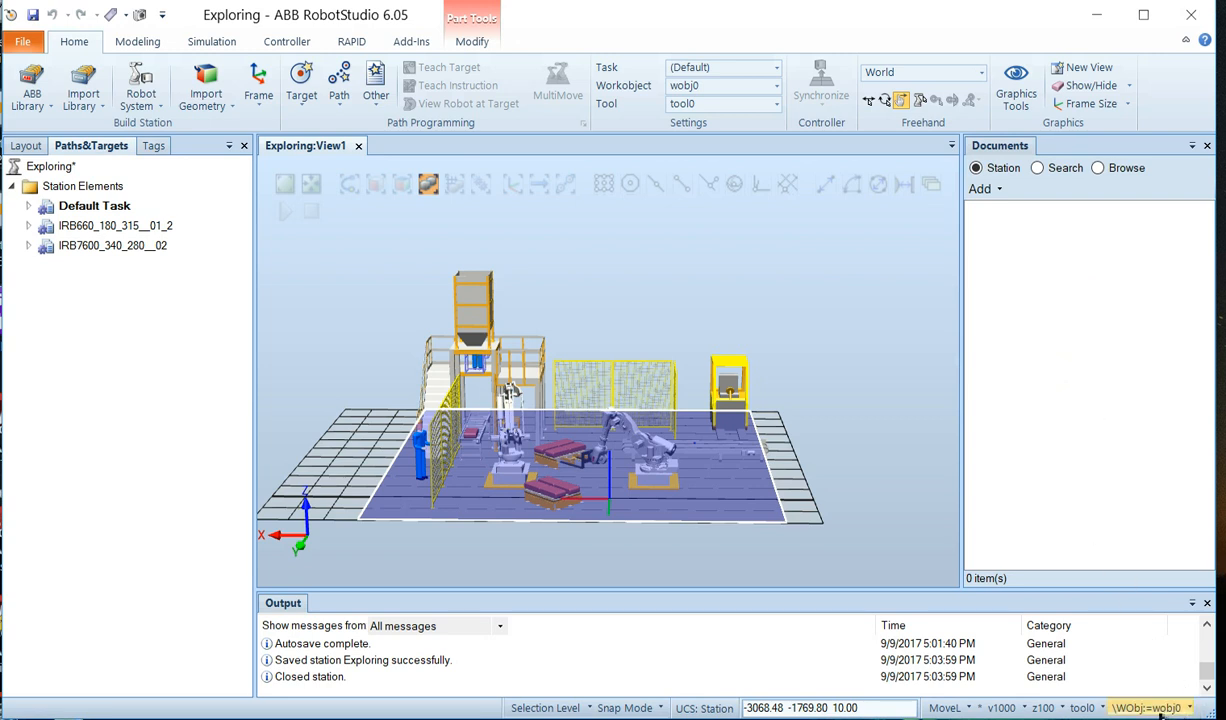
mouse_move(1200, 697)
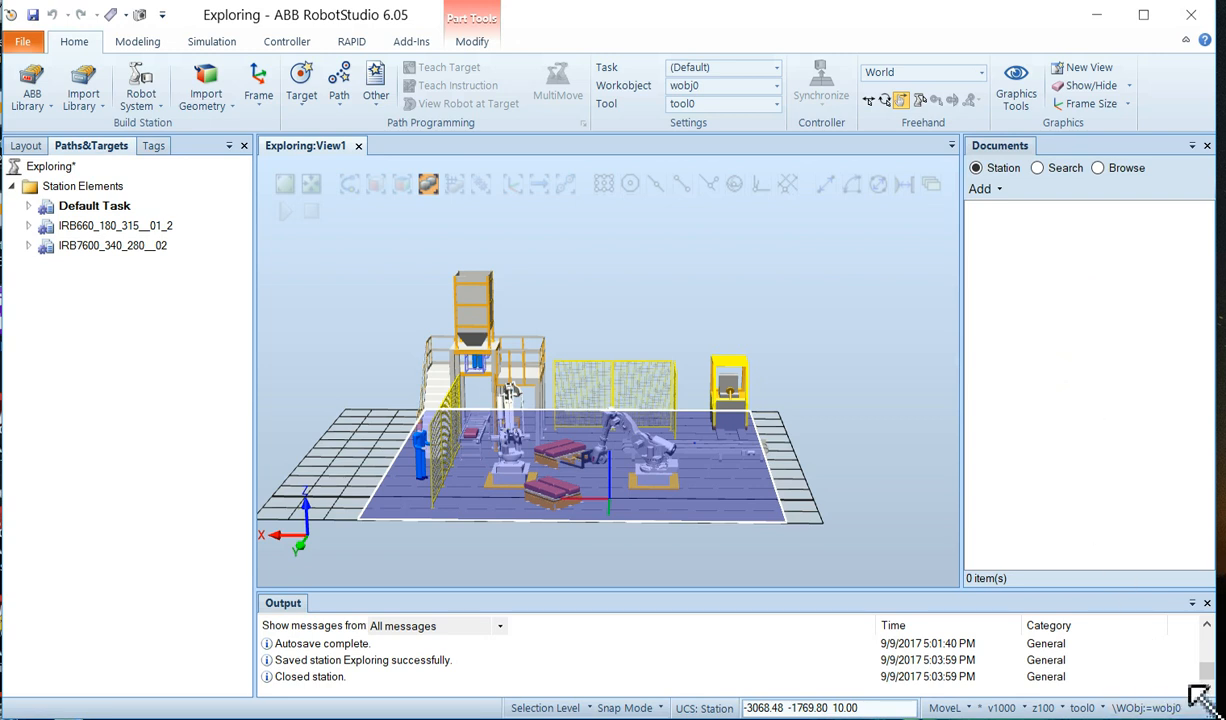